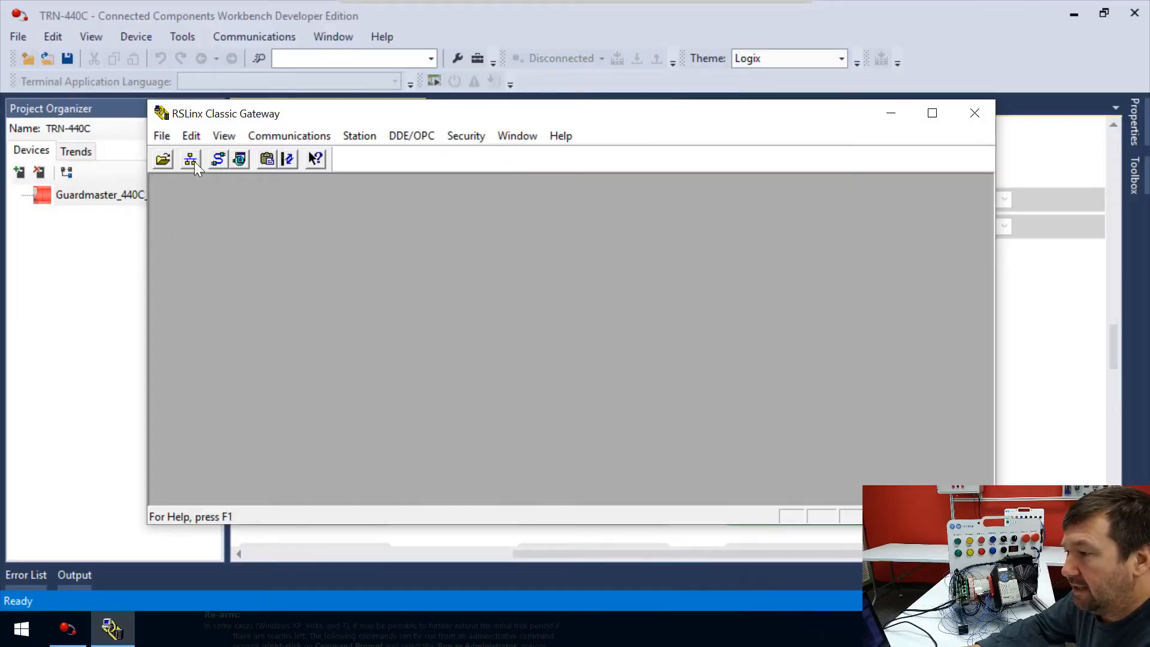
pyautogui.moveTo(224, 167)
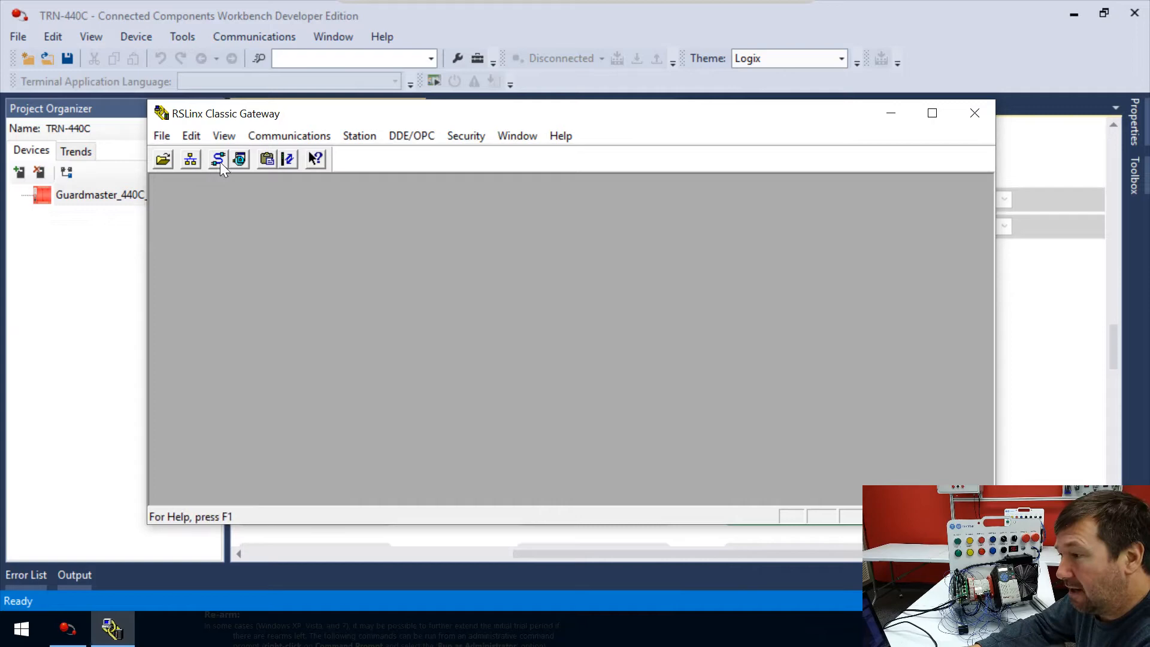
# Delete the AB_DF1-1 and AB_ETH-1 drivers; the in-use AB_ETHIP-1 driver cannot be removed
pyautogui.click(218, 159)
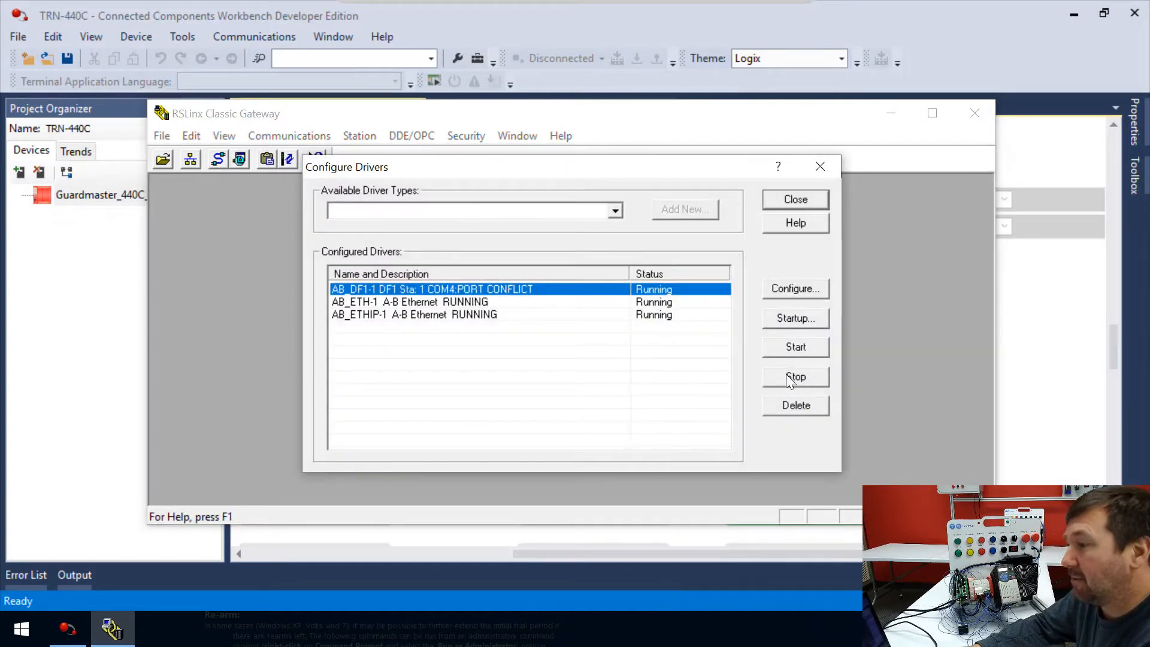
pyautogui.click(796, 406)
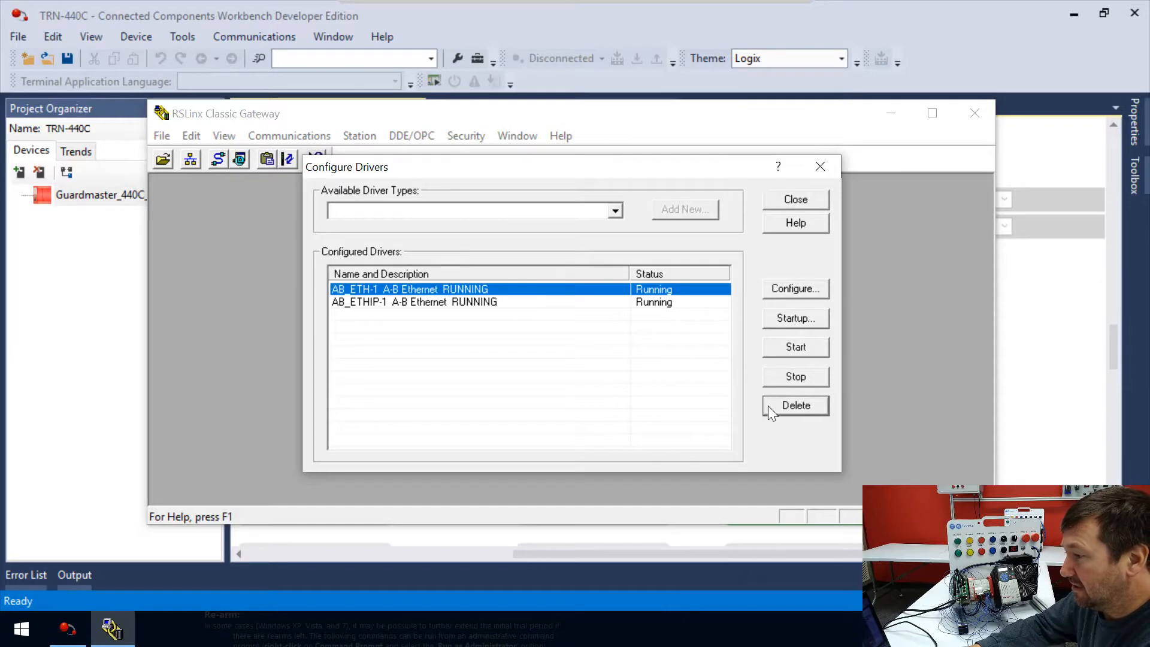
pyautogui.click(796, 405)
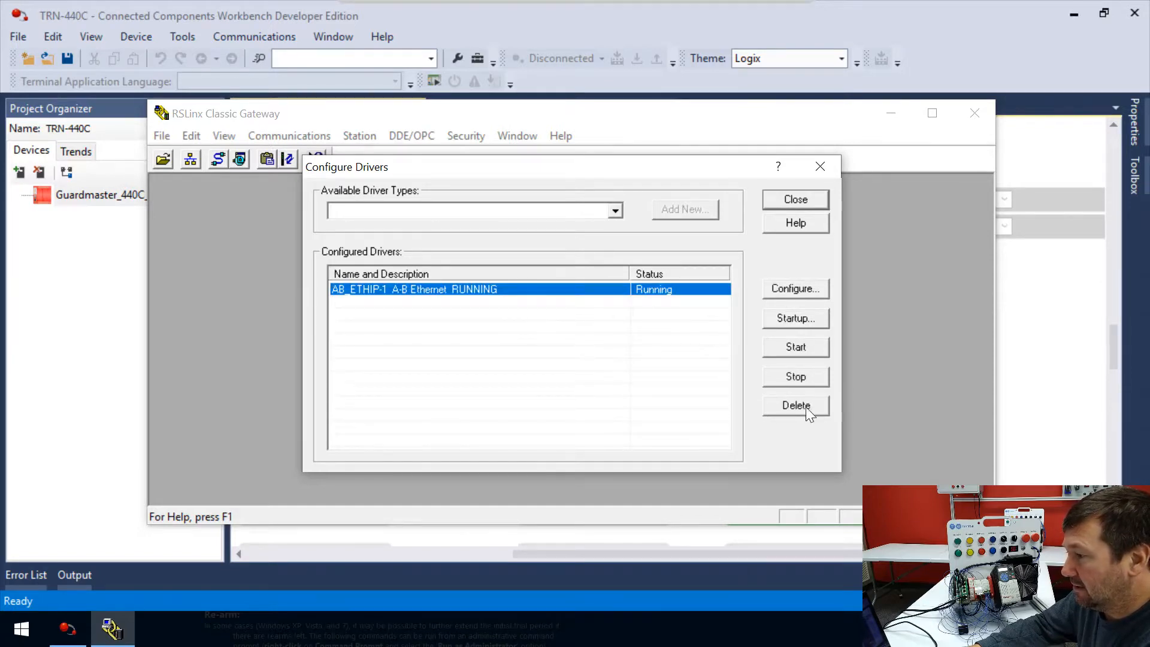
pyautogui.click(796, 406)
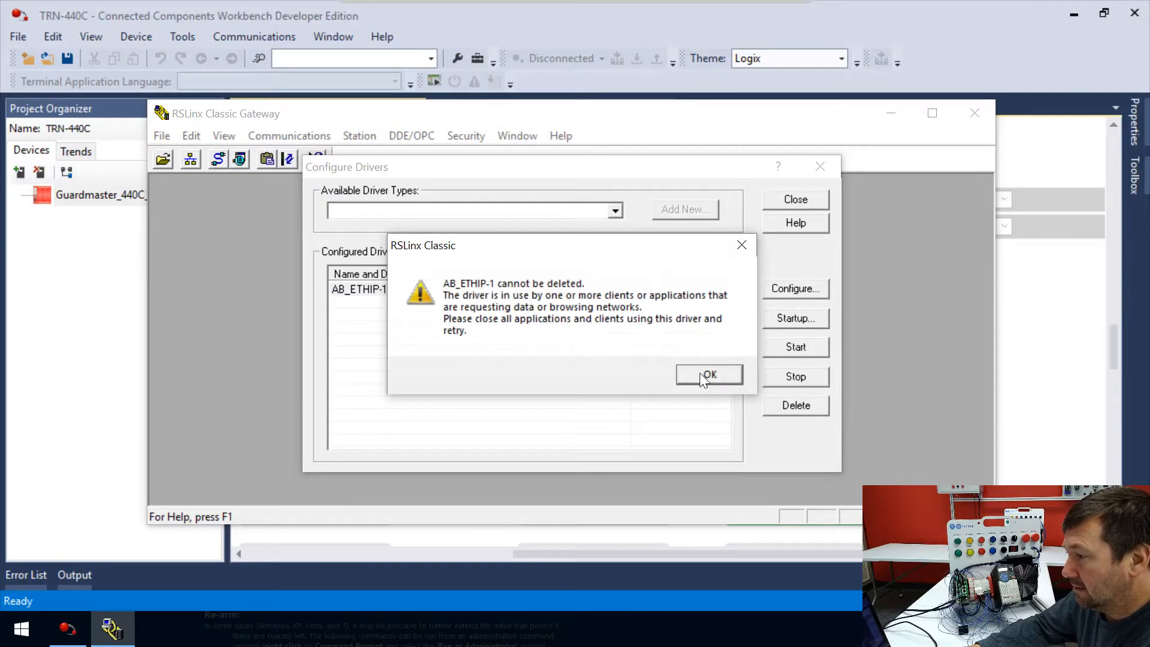
pyautogui.click(710, 374)
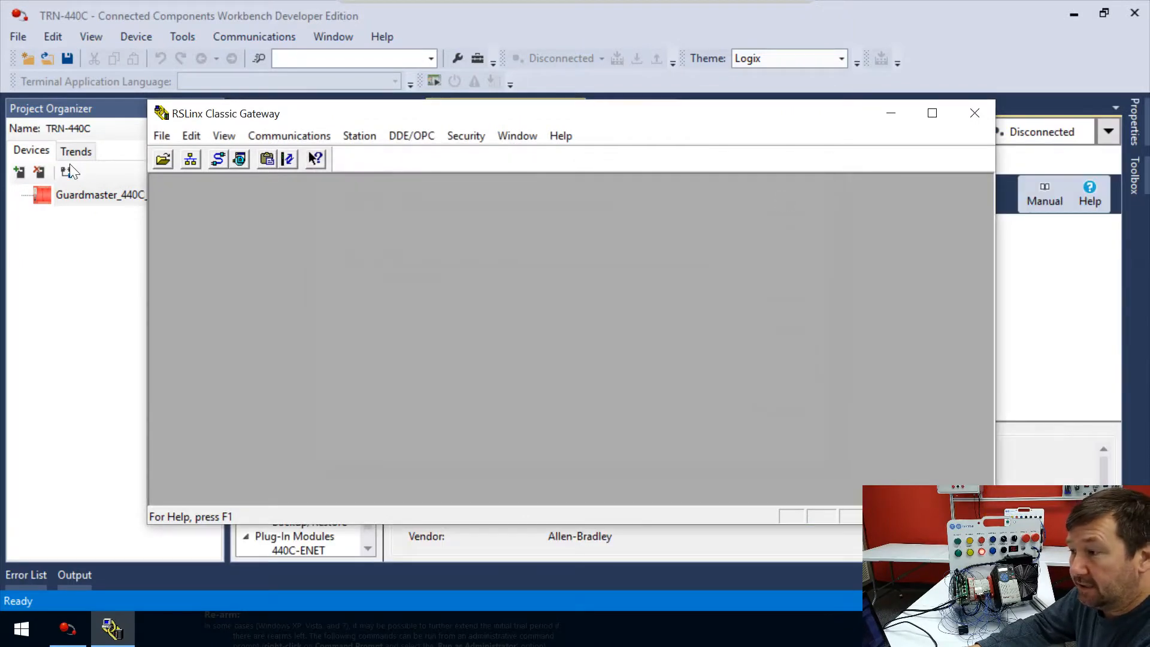
pyautogui.moveTo(190, 160)
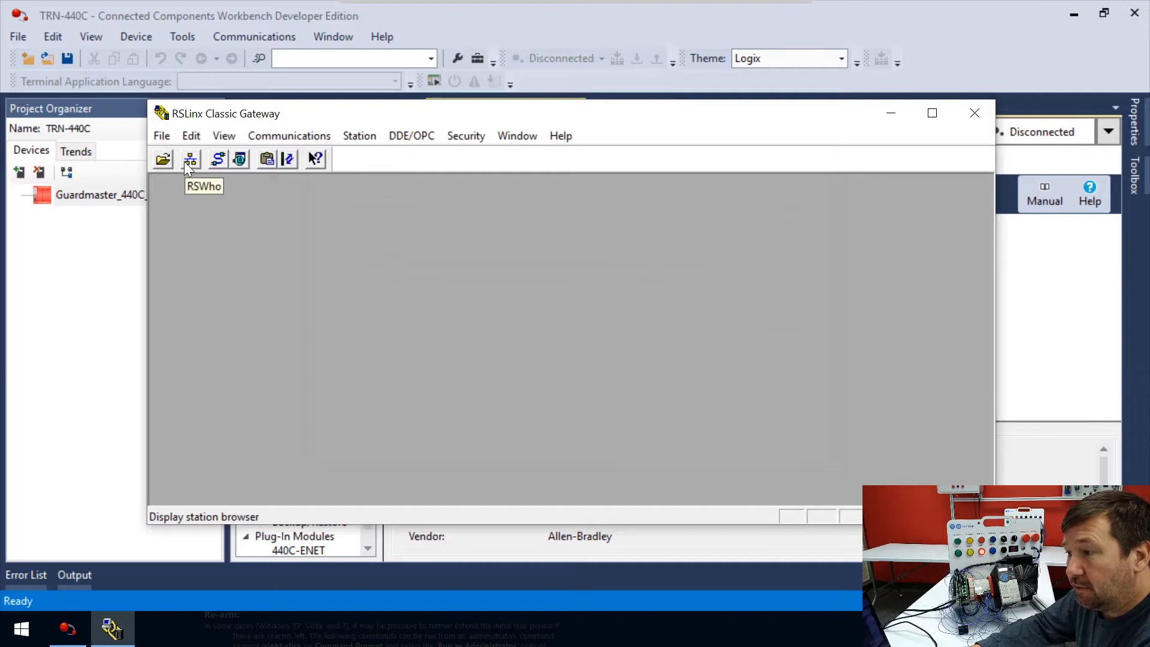
# Open RSWho to show the workstation and its Linx Gateways Ethernet branch
pyautogui.click(189, 159)
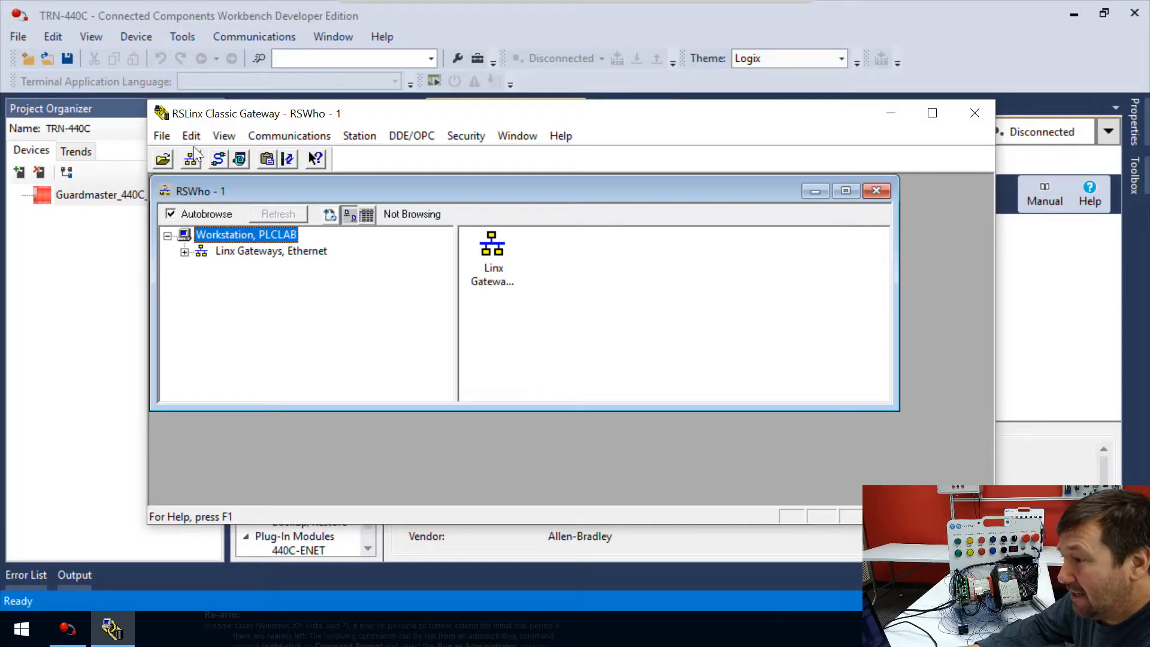
pyautogui.moveTo(217, 168)
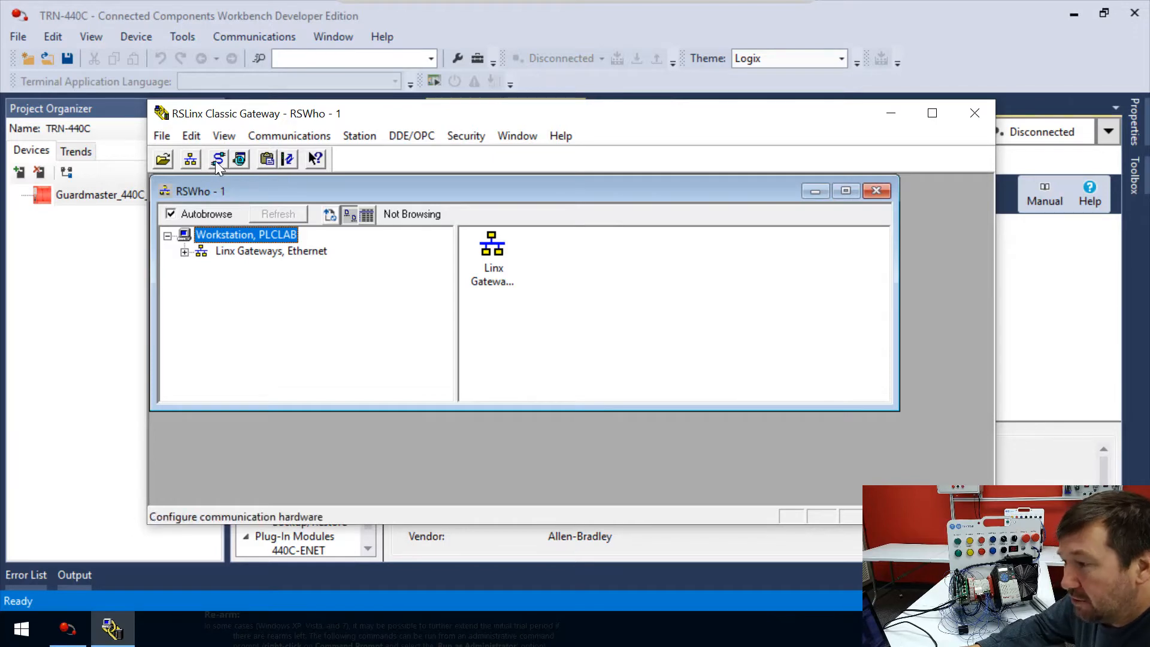
pyautogui.moveTo(212, 159)
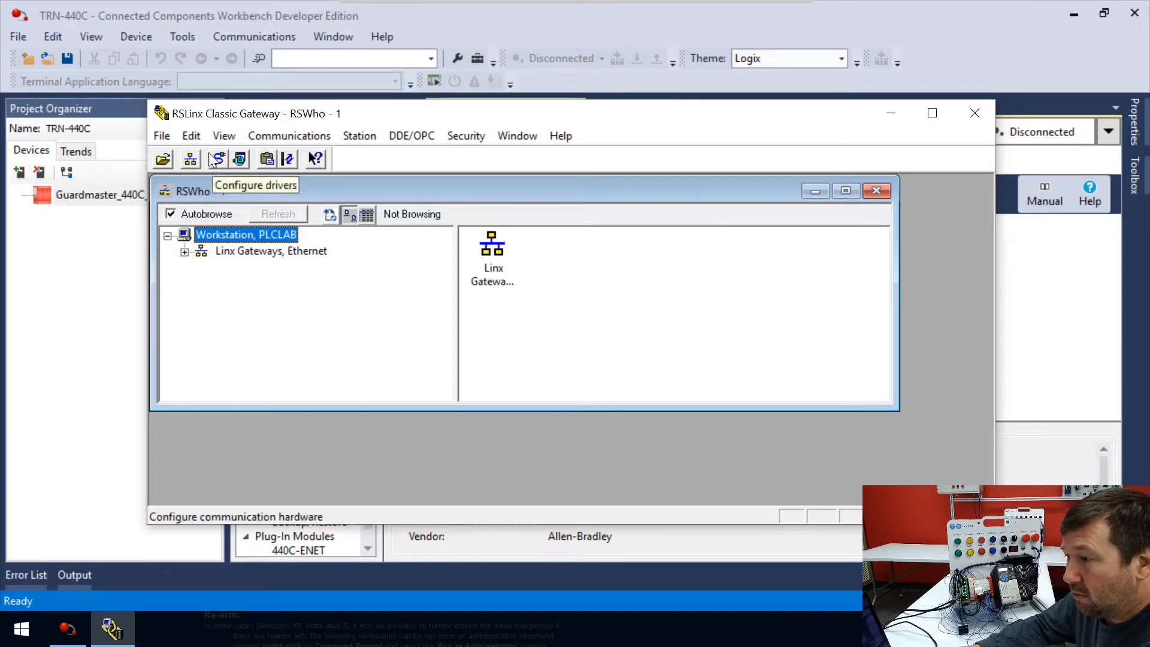
# Add EtherNet/IP driver AB_ETHIP-1 browsing the local subnet with Windows Default
pyautogui.click(290, 136)
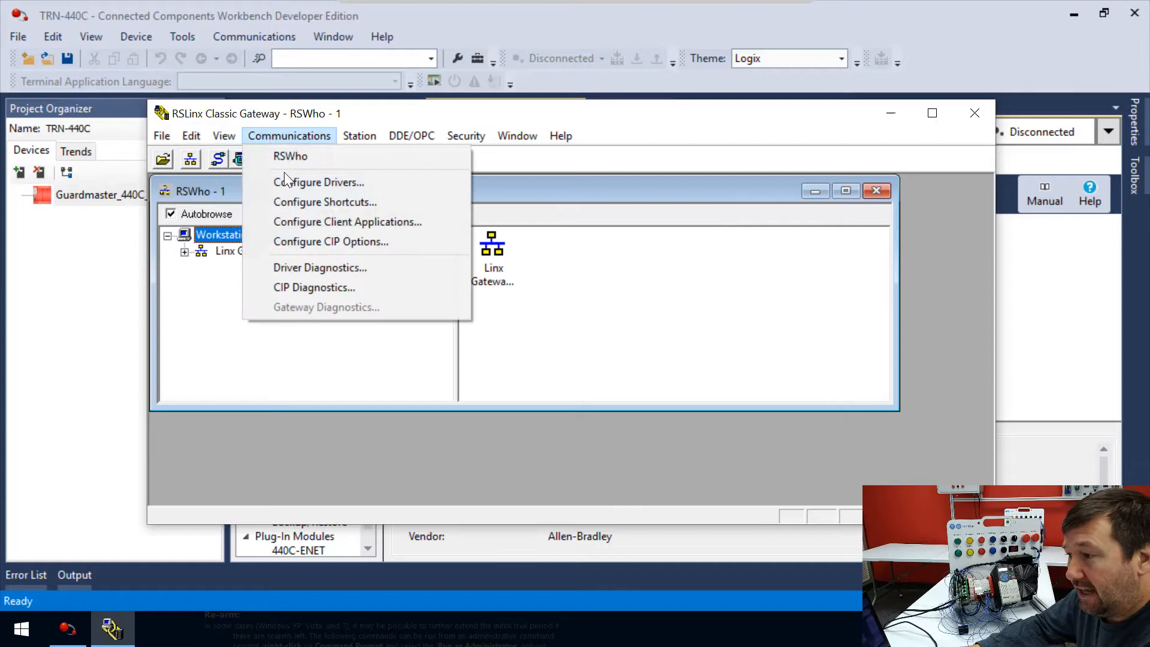
pyautogui.click(319, 183)
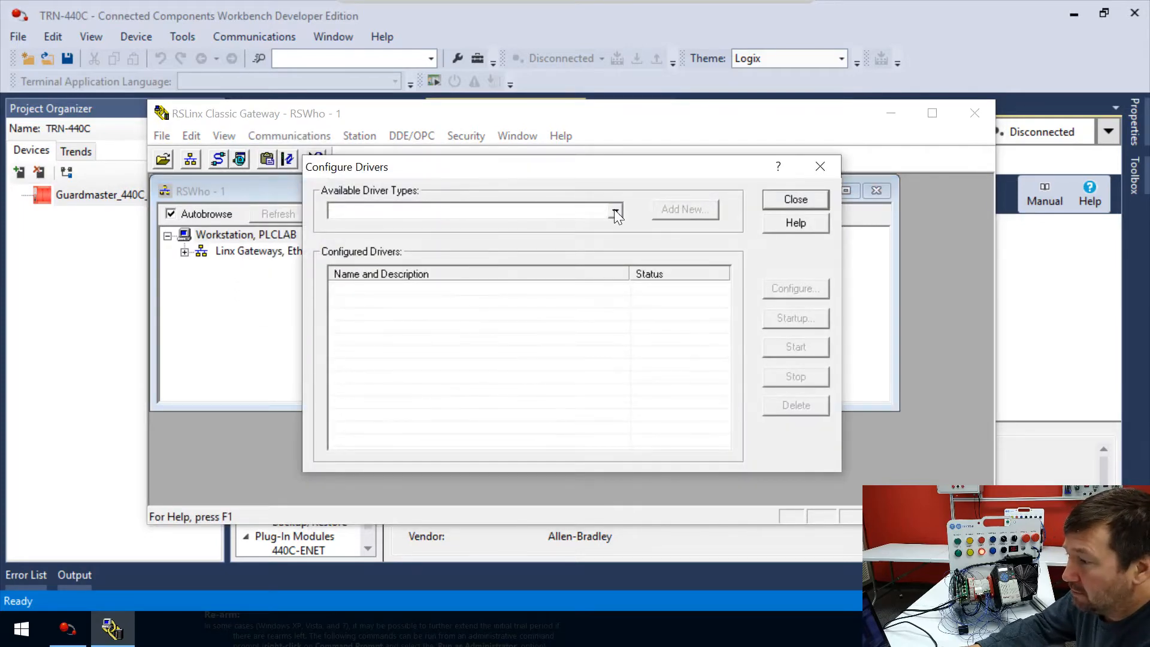
pyautogui.click(615, 210)
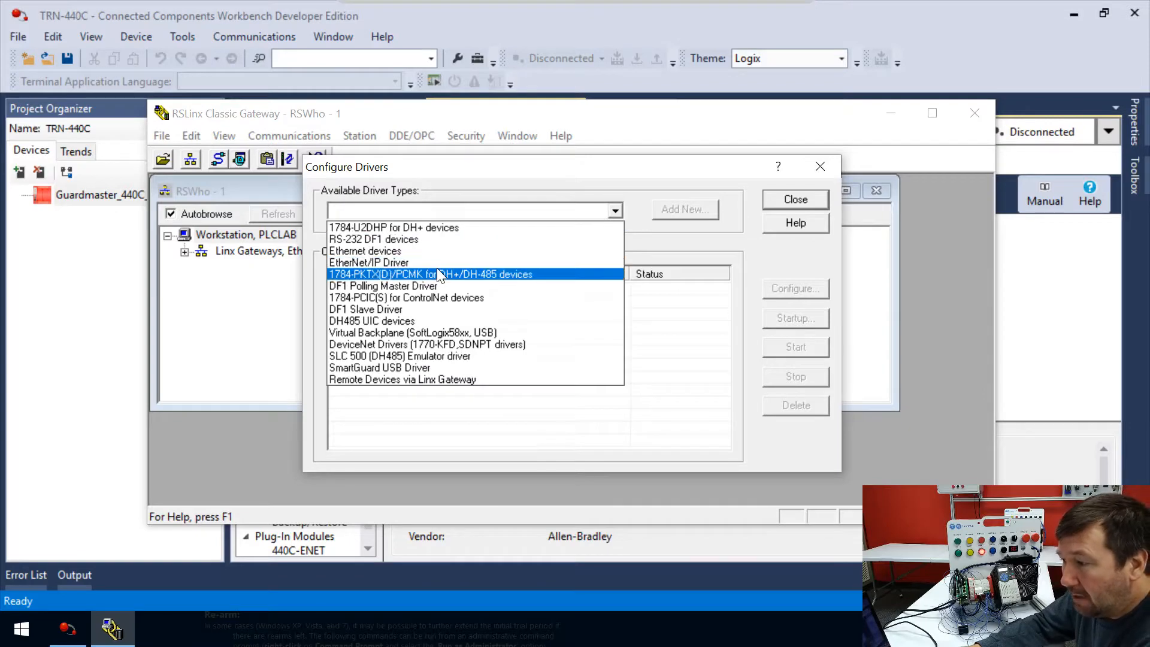
pyautogui.click(368, 263)
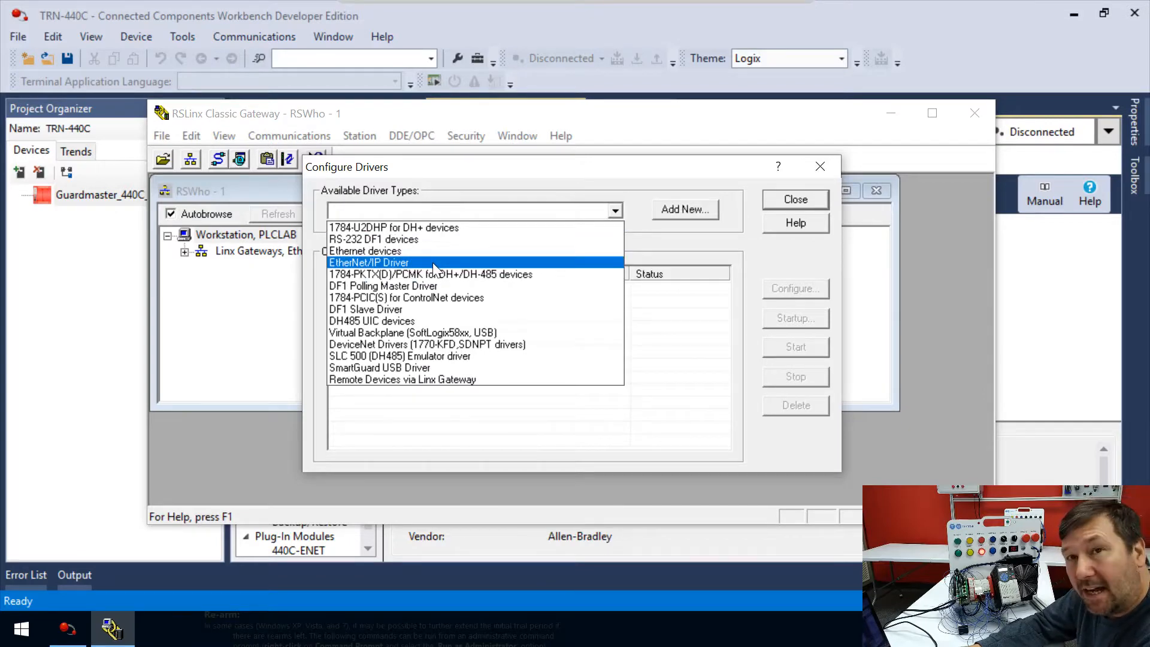
pyautogui.click(369, 262)
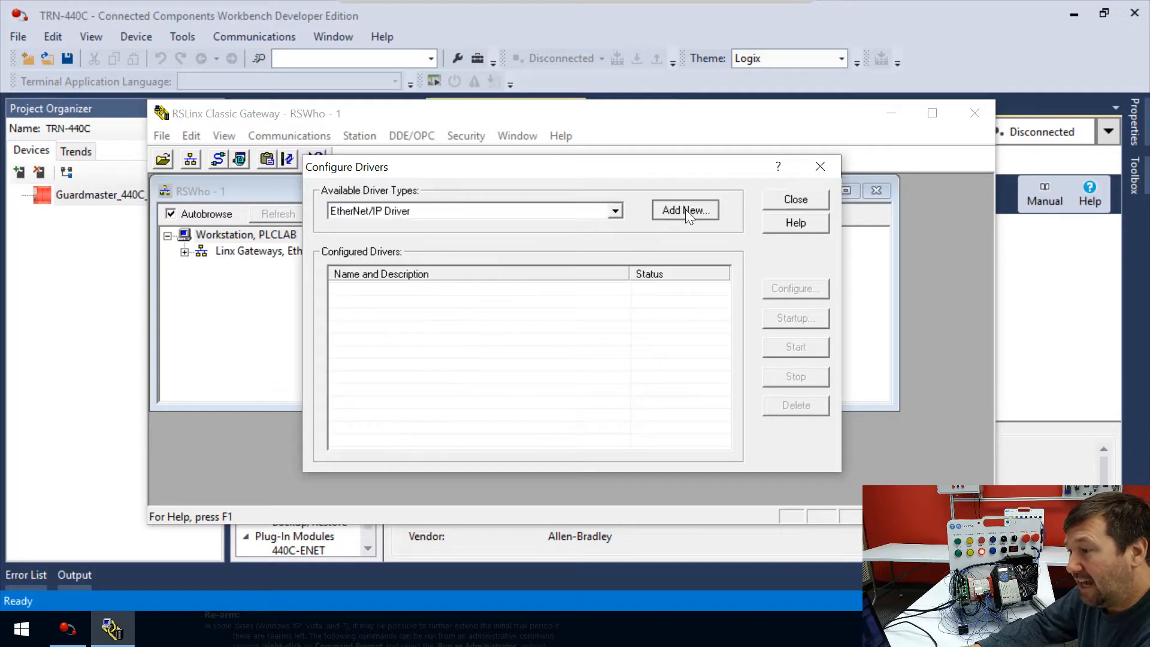
pyautogui.click(686, 211)
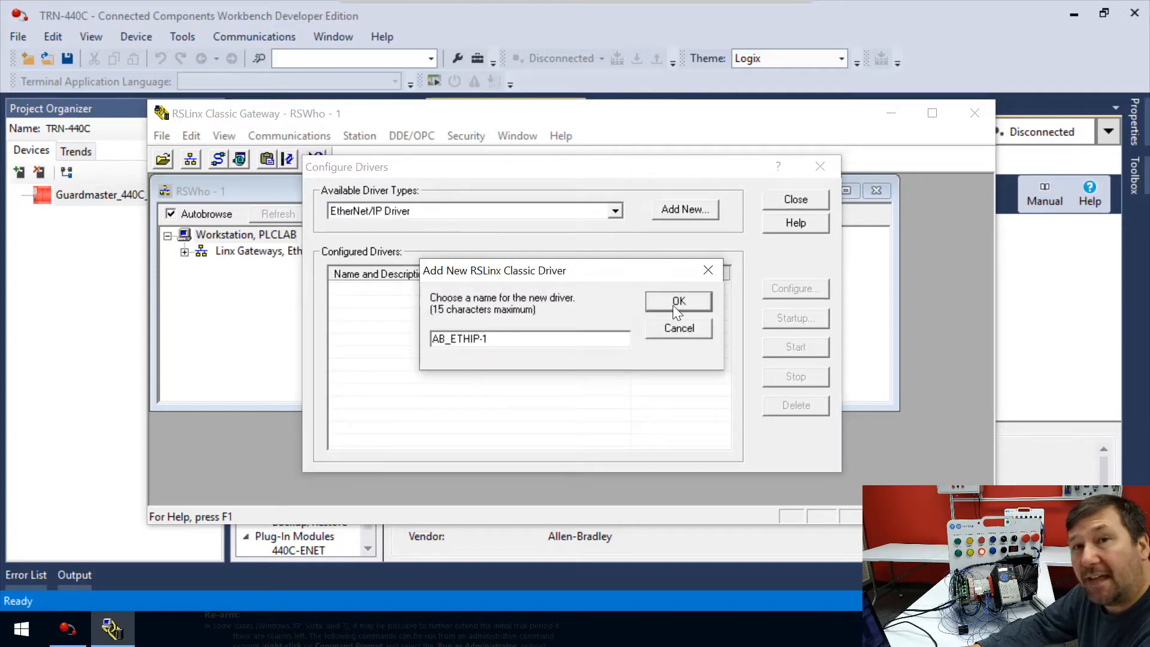
pyautogui.click(679, 302)
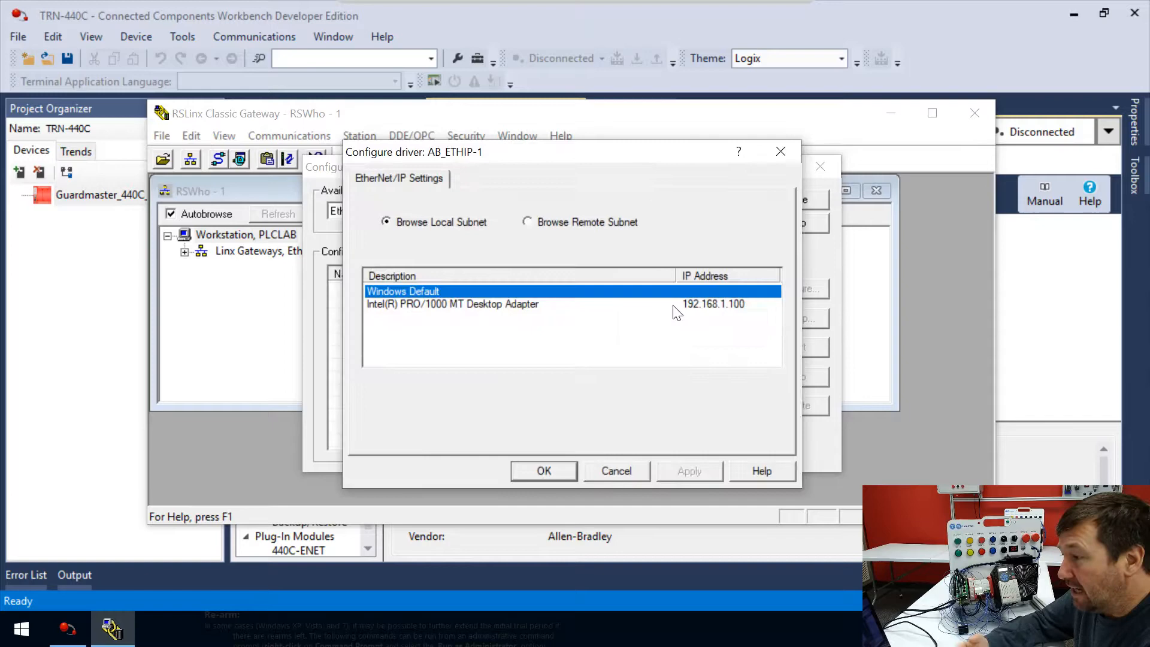
pyautogui.moveTo(479, 320)
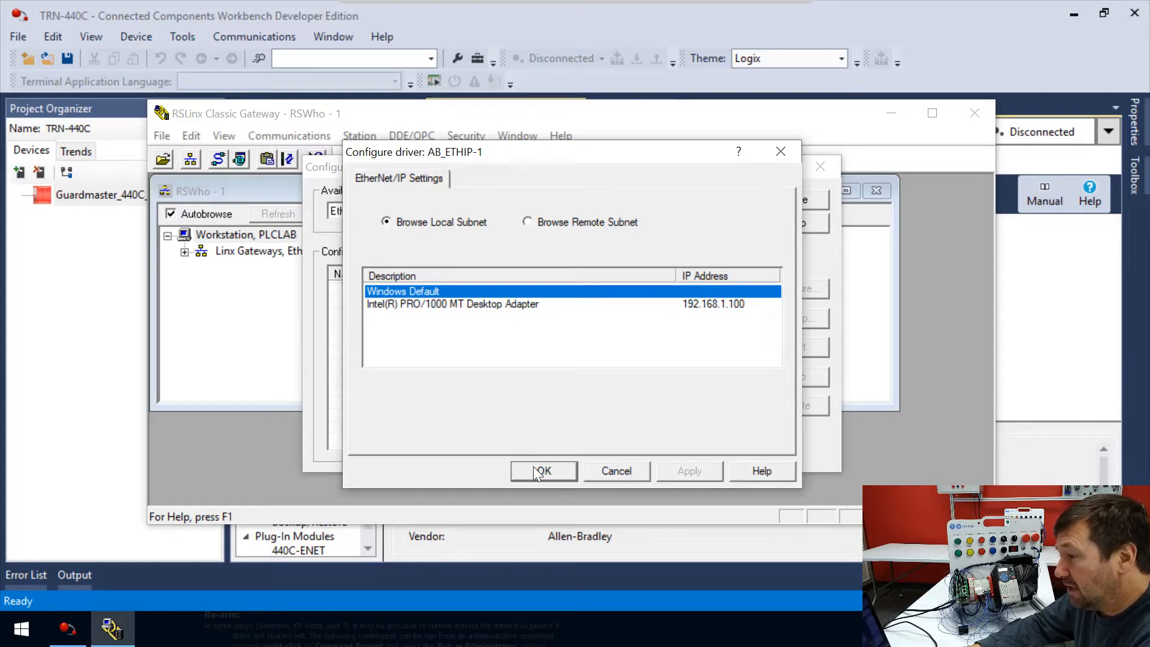
pyautogui.click(543, 471)
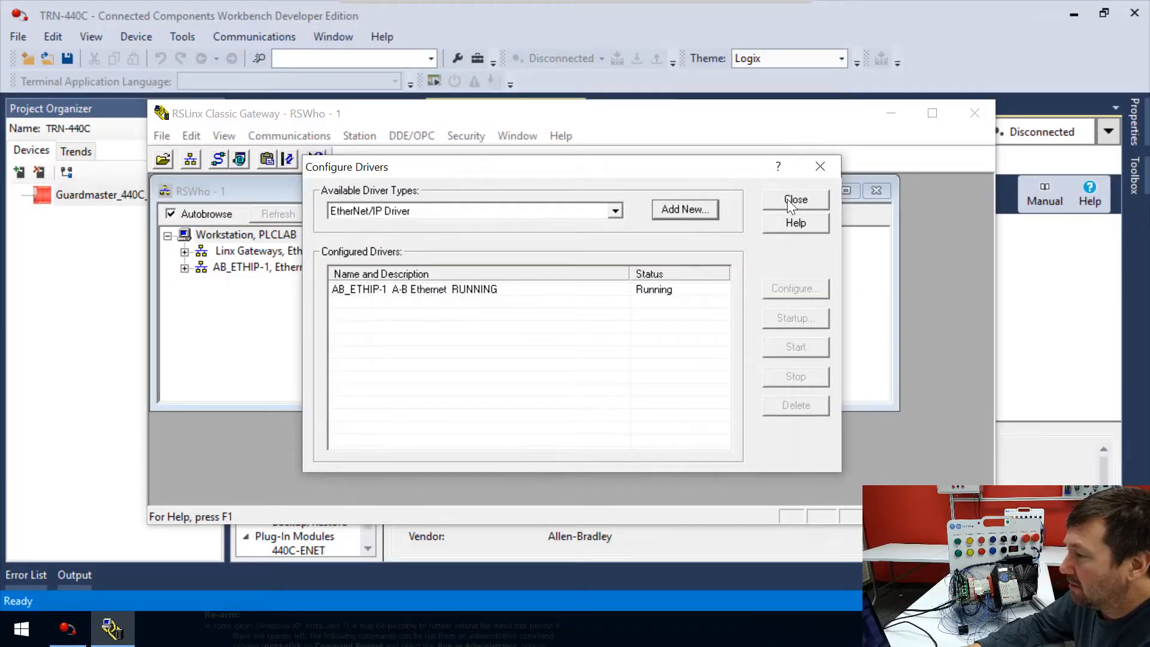
# Browse AB_ETHIP-1, finding the 440C at 192.168.1.18 and PowerFlex at 192.168.1.19
pyautogui.click(795, 199)
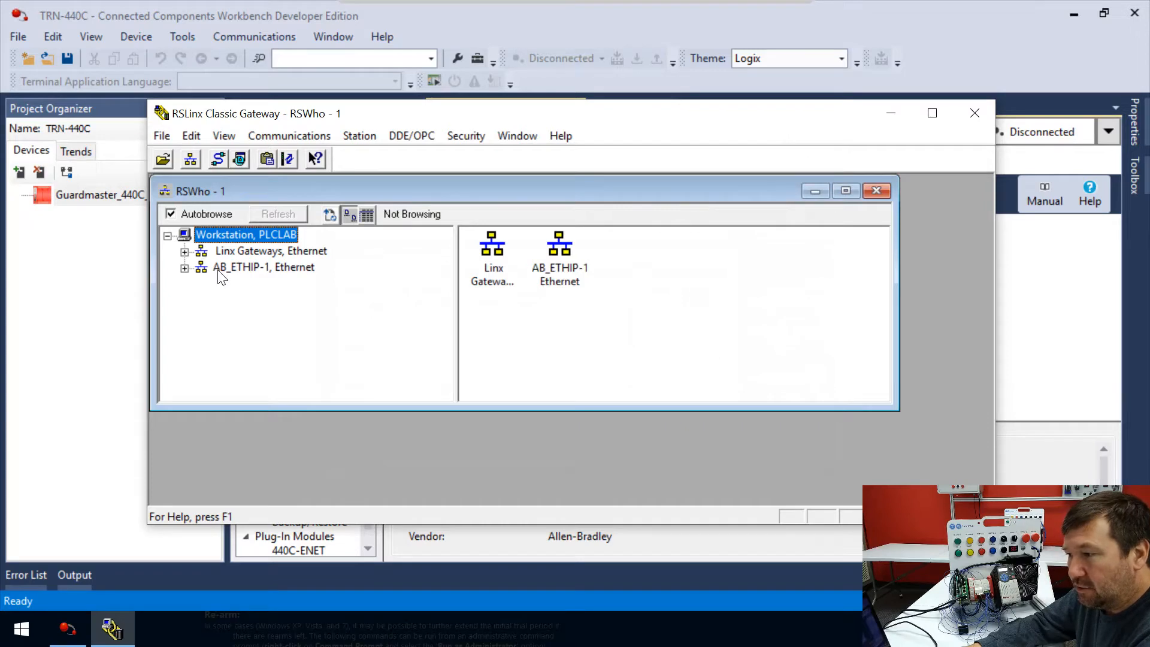
pyautogui.click(240, 267)
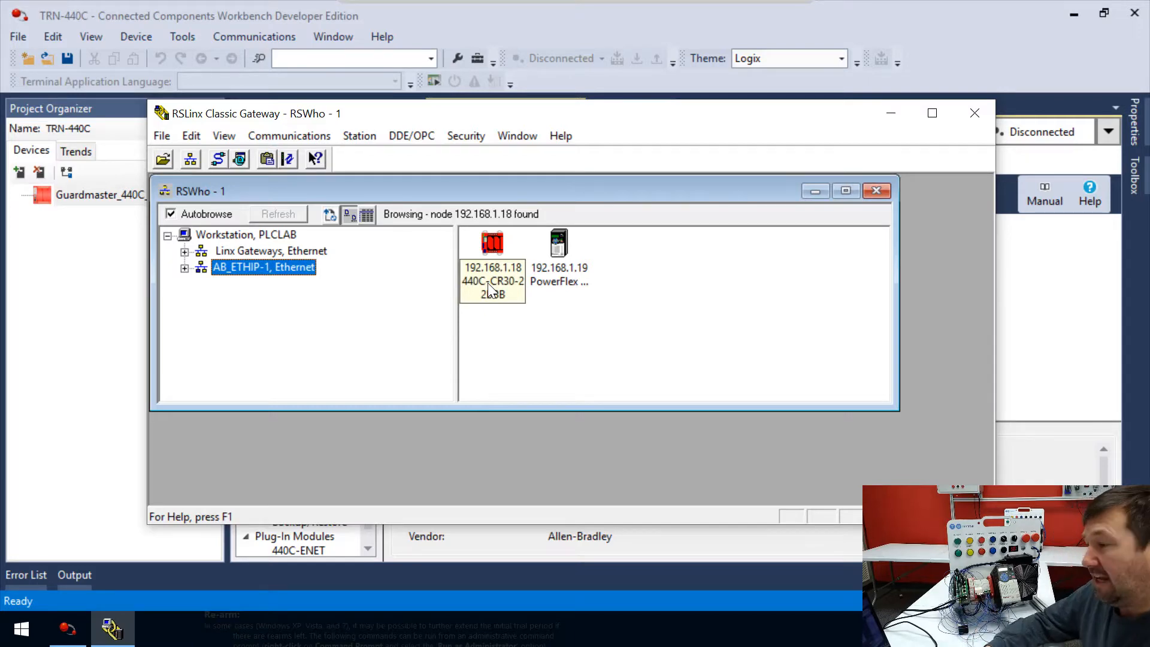
pyautogui.click(558, 243)
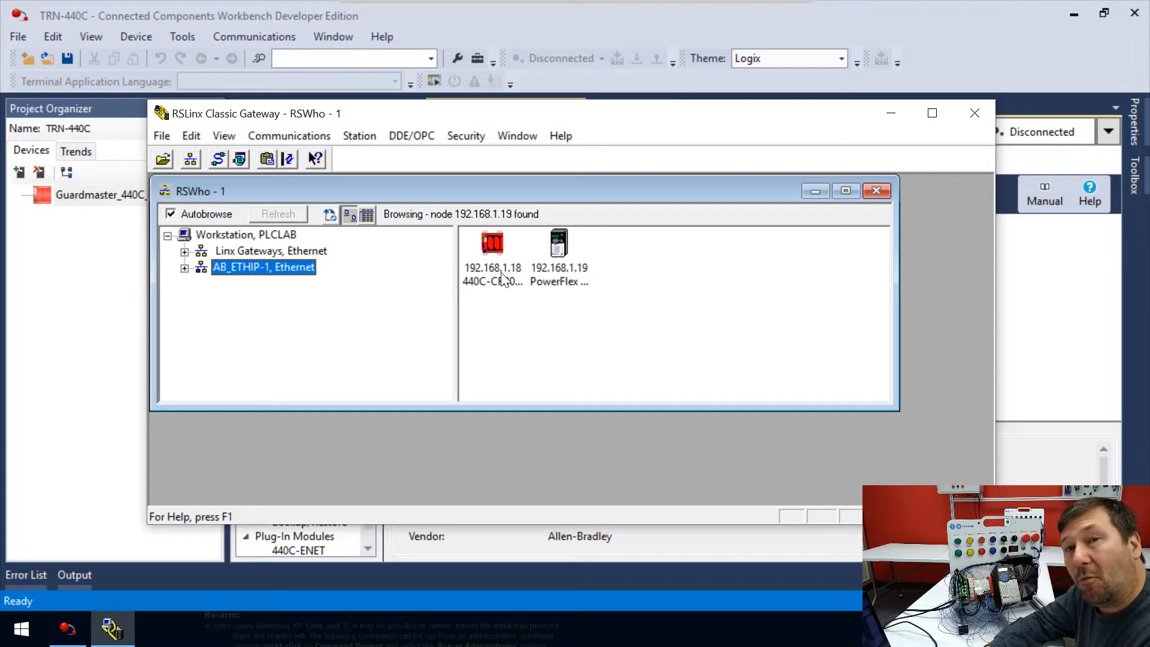
pyautogui.moveTo(498, 292)
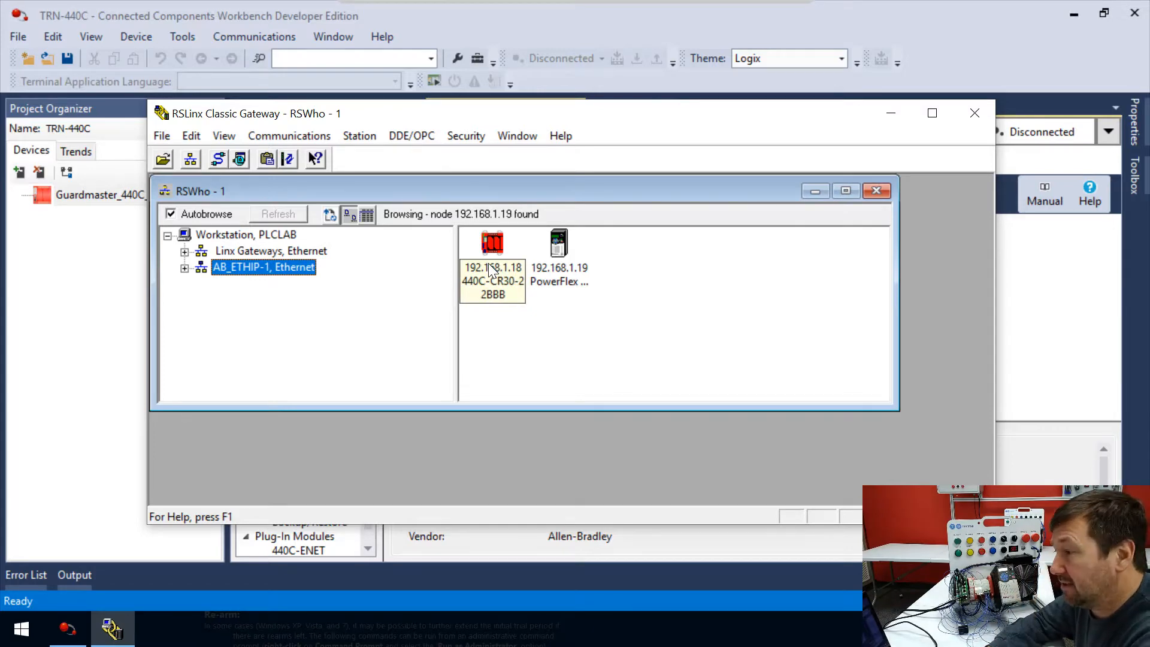
pyautogui.click(559, 242)
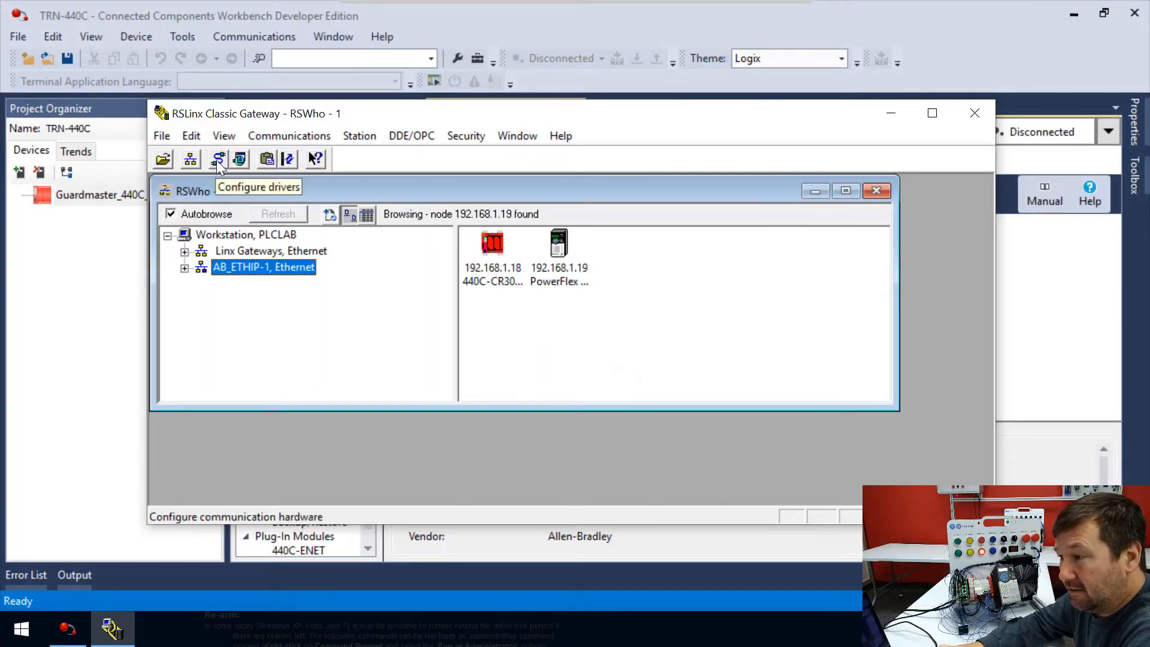
pyautogui.moveTo(264, 142)
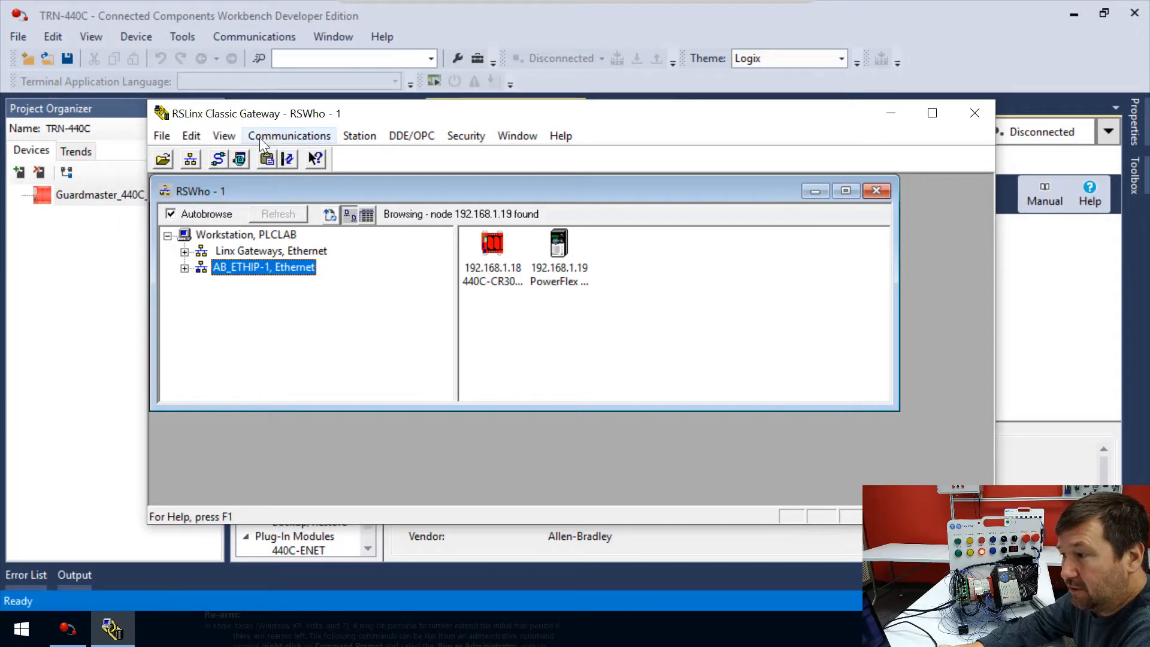
# Create an Ethernet devices driver named AB_ETH-1 with an empty host list
pyautogui.click(289, 135)
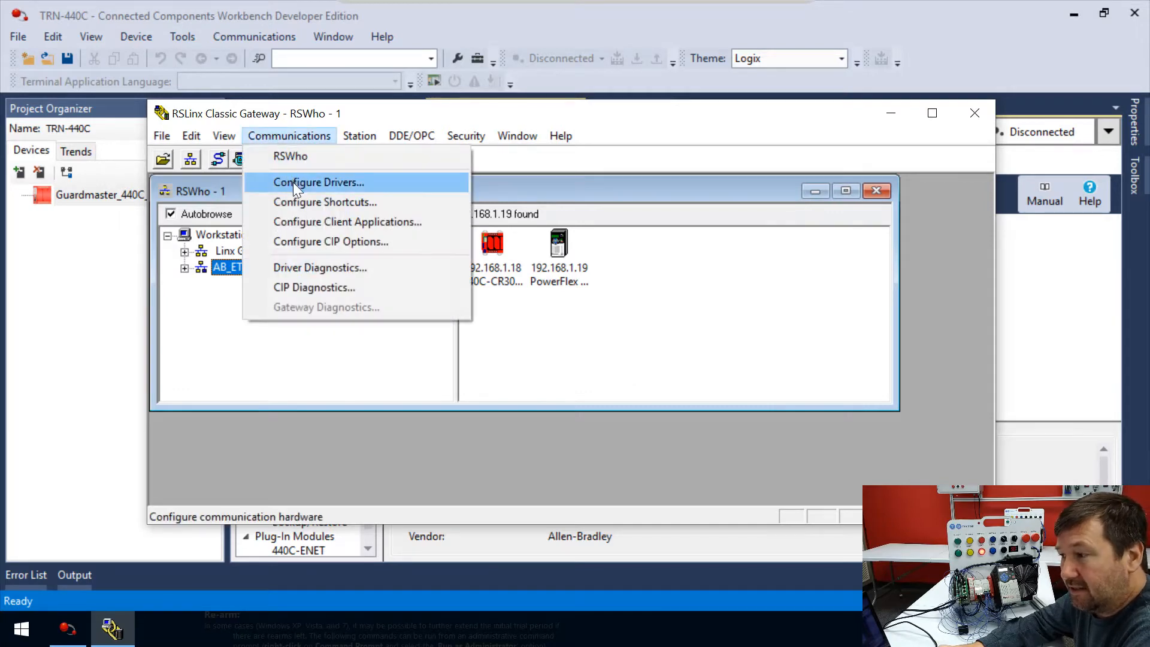
pyautogui.click(318, 182)
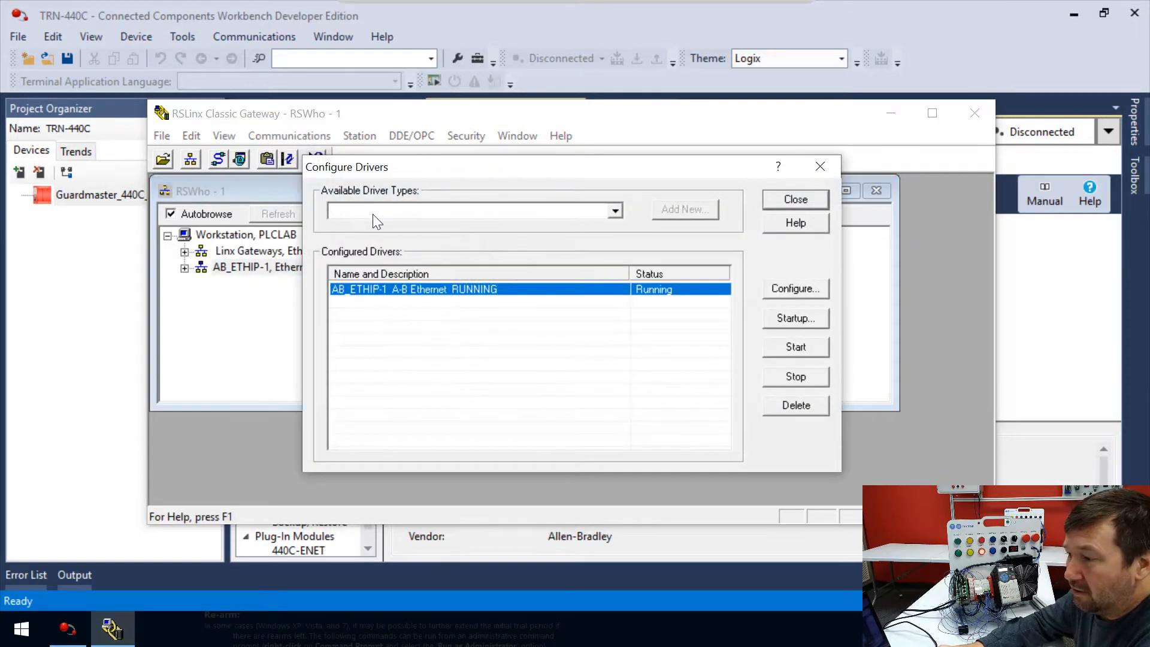
pyautogui.click(615, 209)
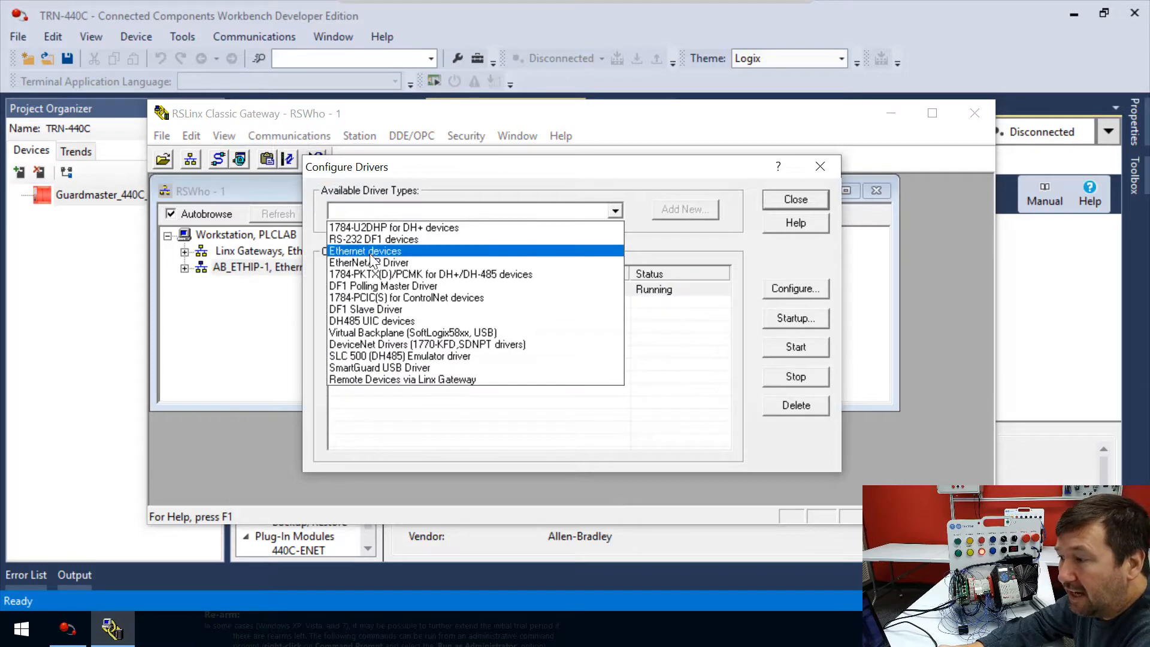
pyautogui.click(365, 251)
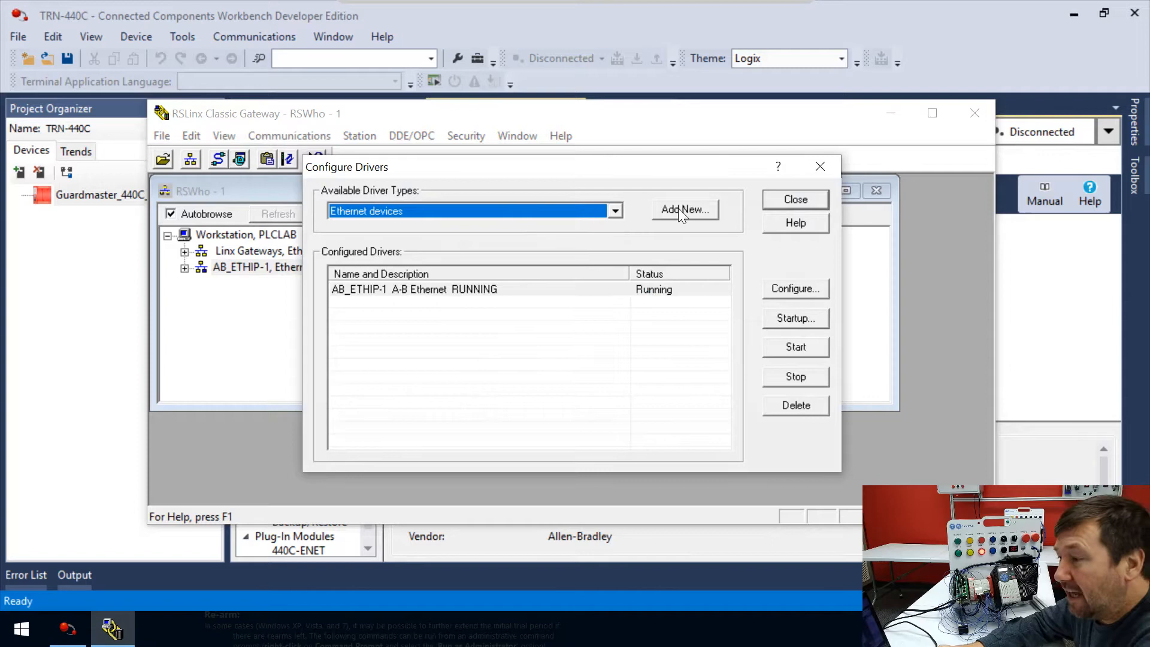
pyautogui.click(686, 210)
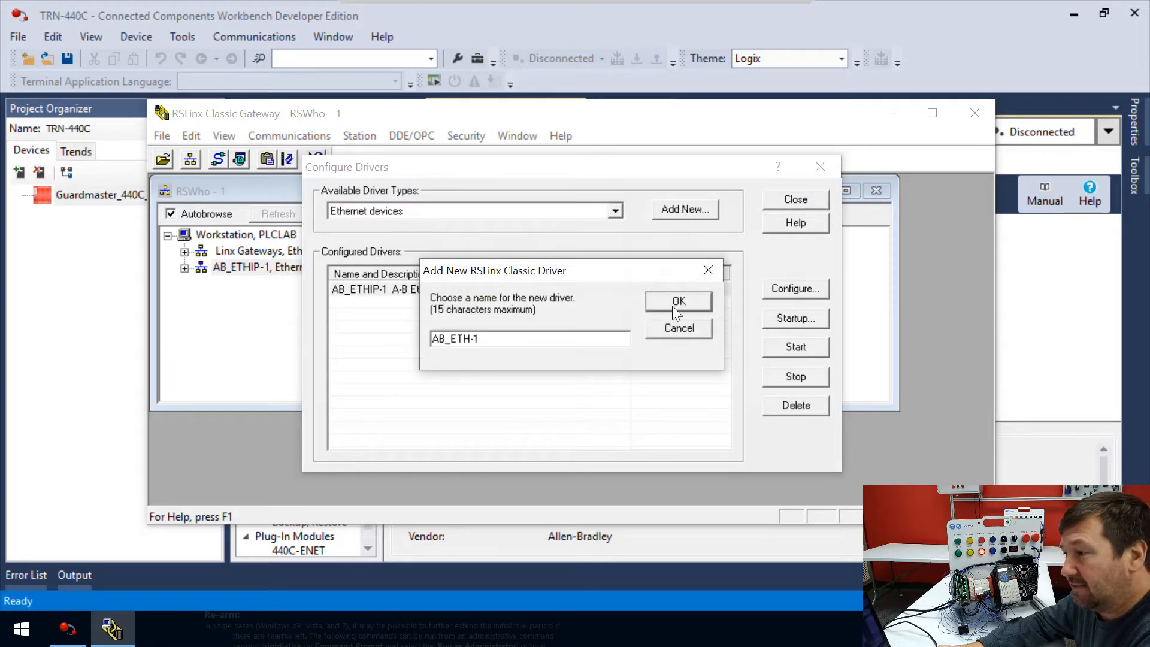
pyautogui.click(679, 301)
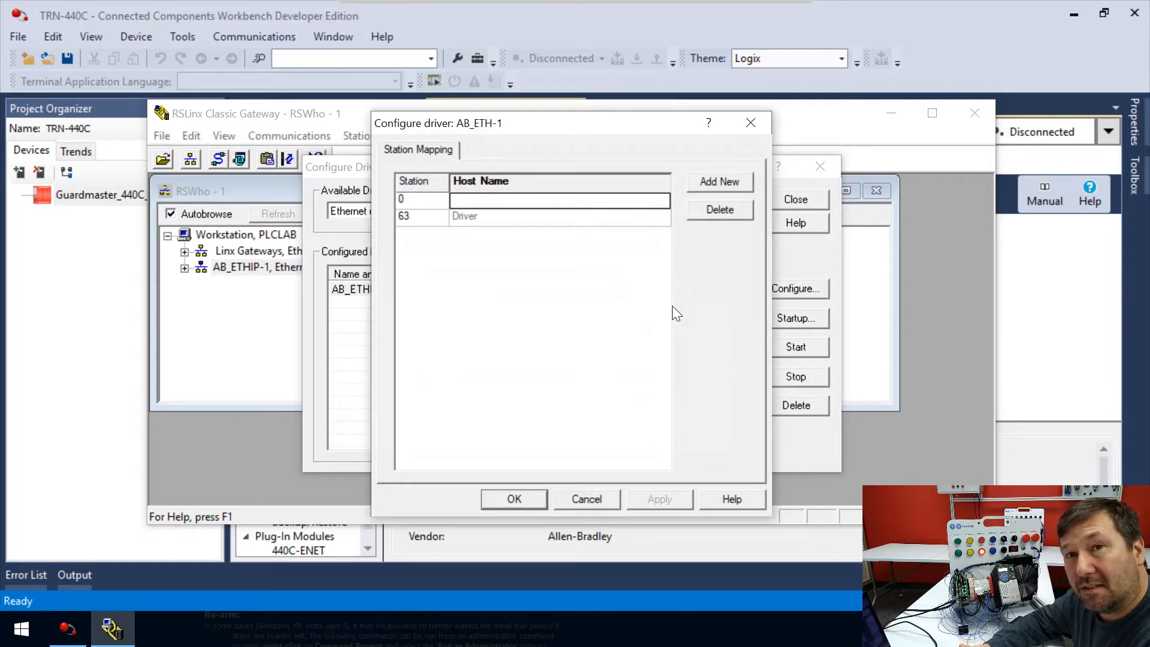
pyautogui.moveTo(521, 480)
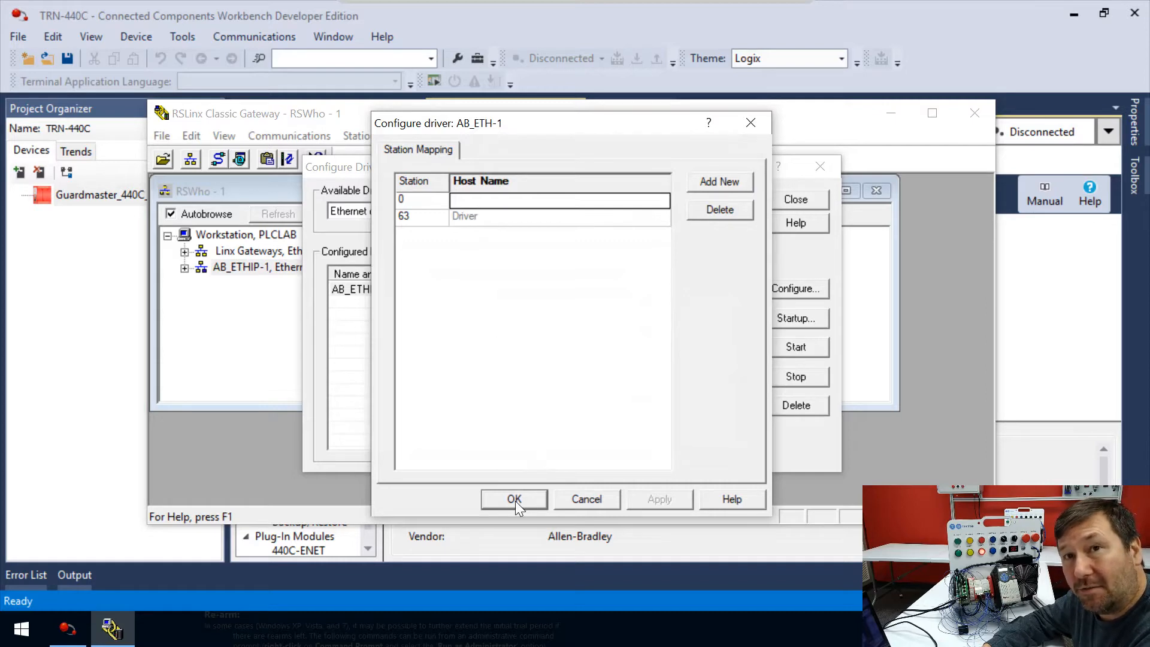
pyautogui.click(515, 499)
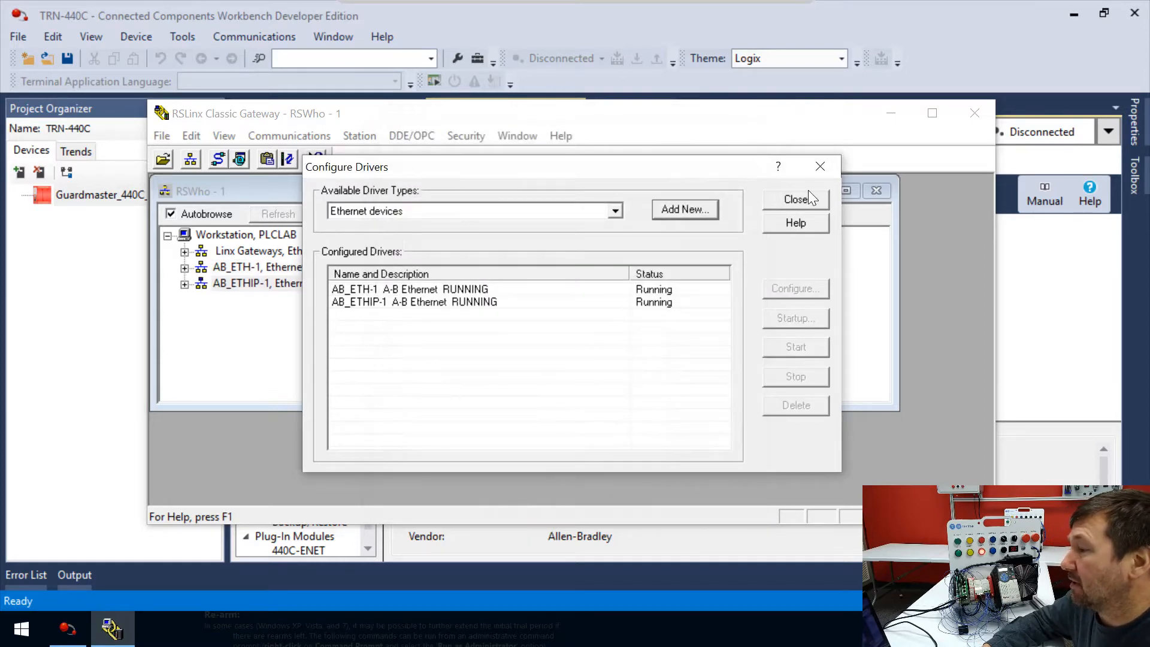
# Check that the new AB_ETH-1 Ethernet driver appears in the RSWho tree
pyautogui.click(796, 199)
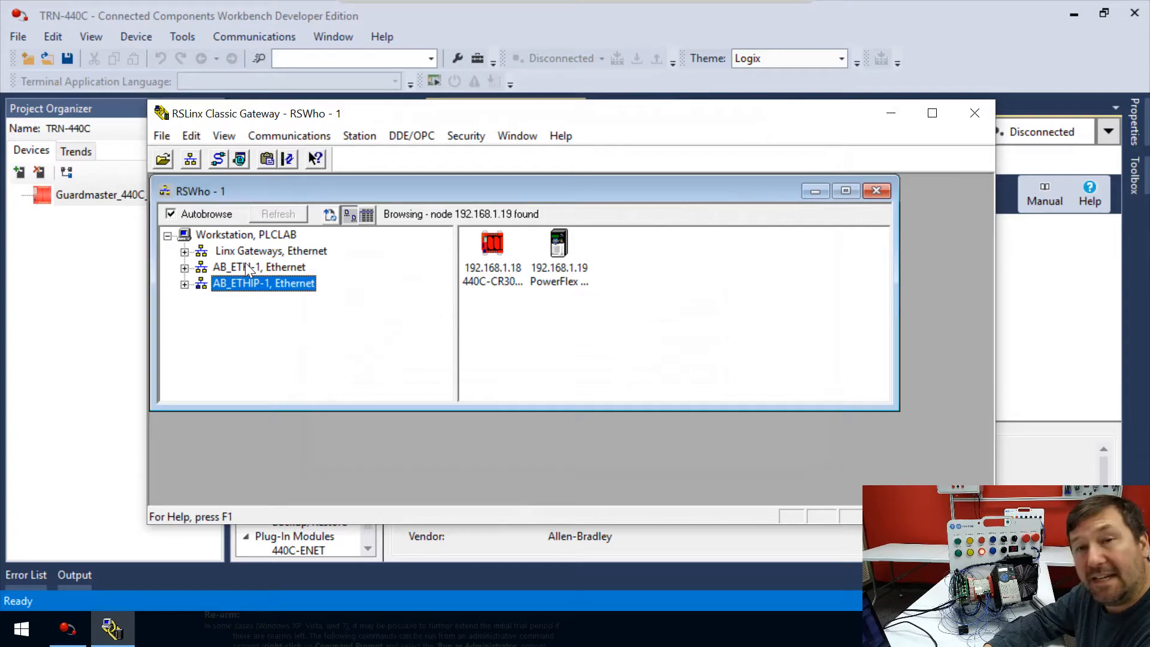
pyautogui.click(252, 267)
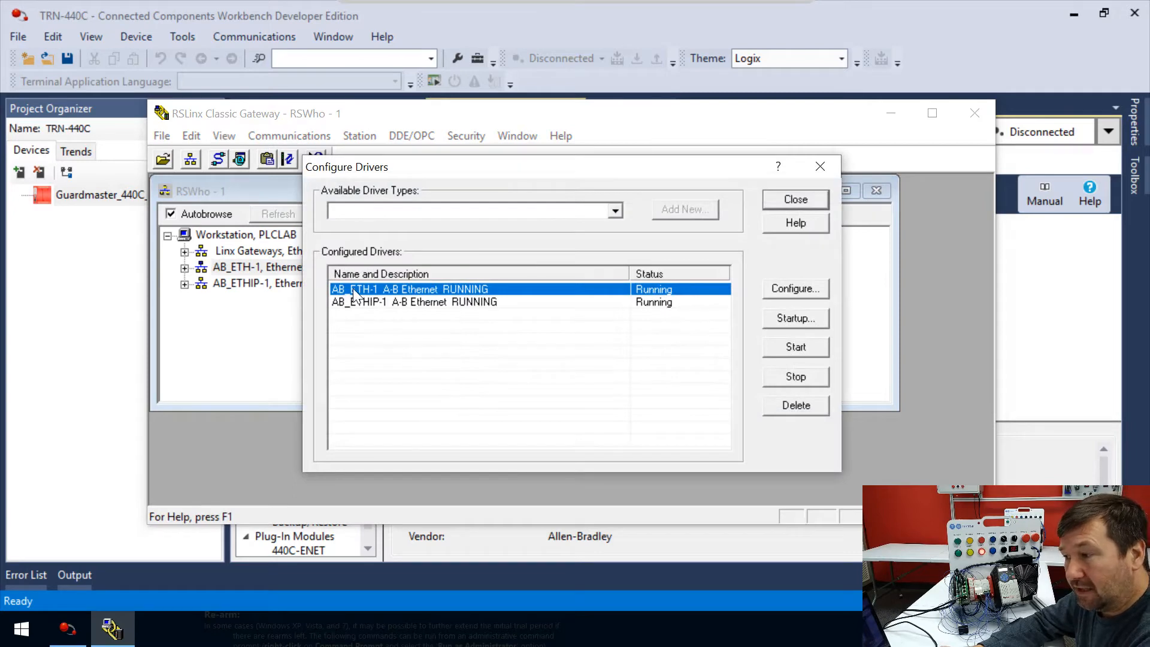
pyautogui.moveTo(403, 291)
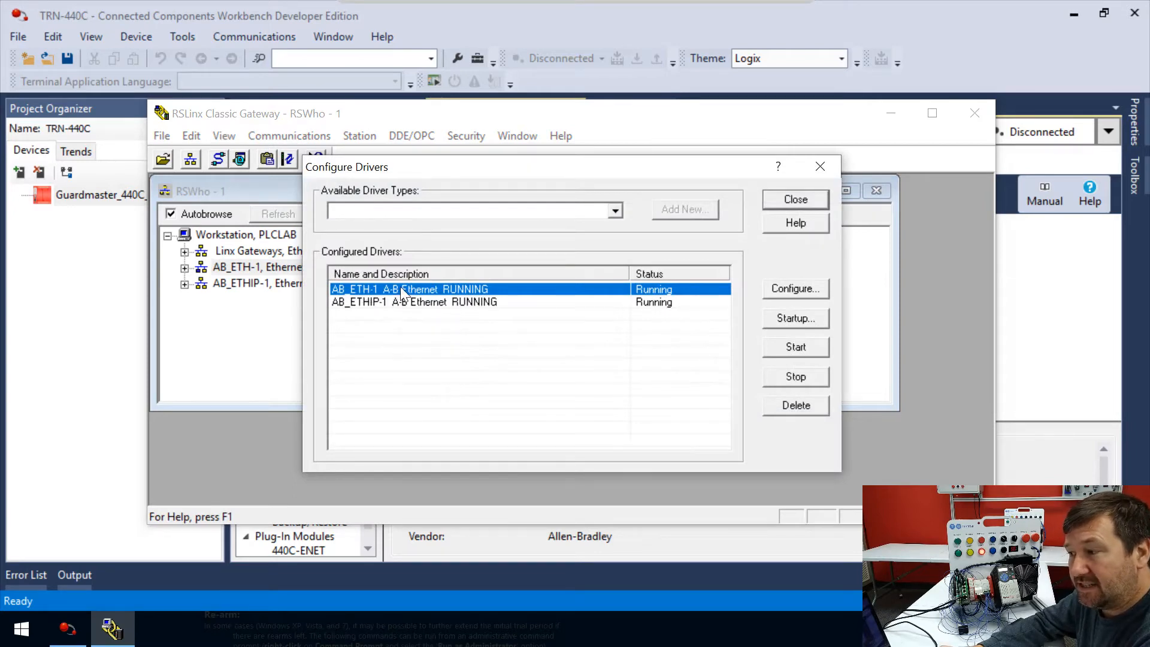
# Map AB_ETH-1 station 0 to host name 192.168.1.18 and save
pyautogui.click(796, 289)
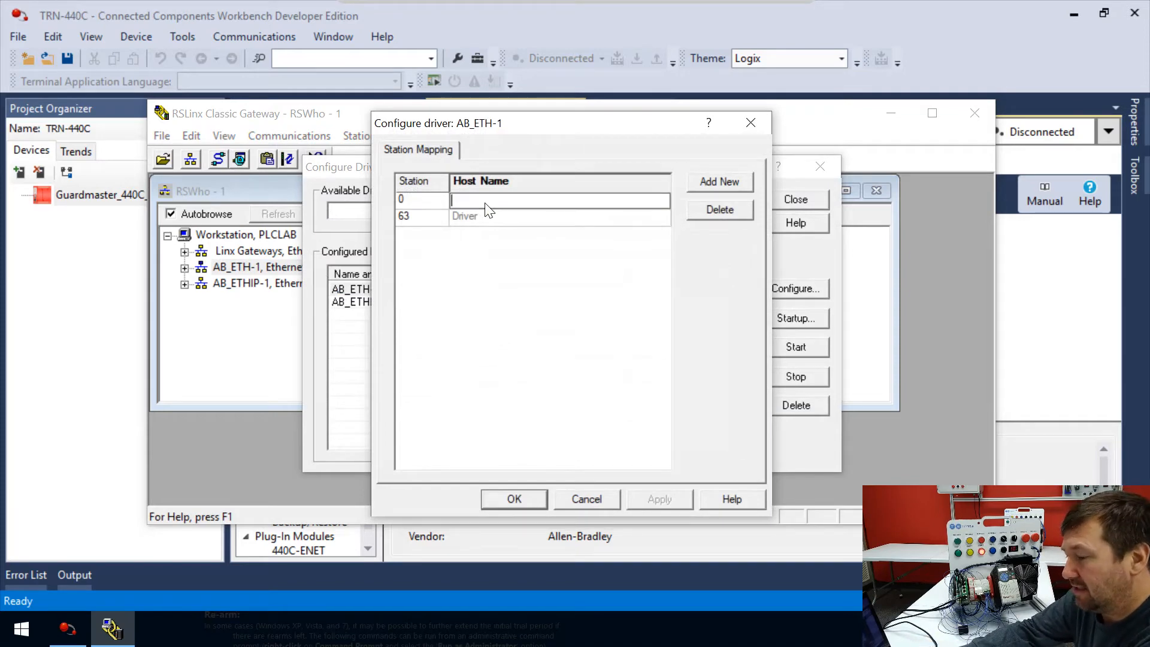
pyautogui.write('192')
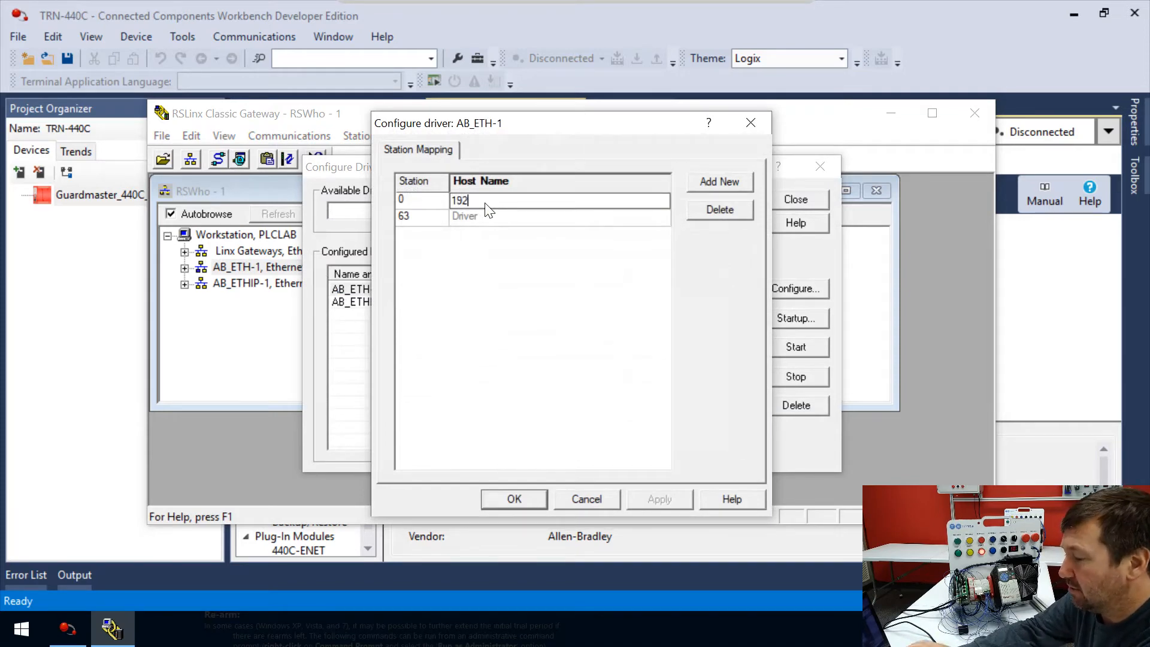
pyautogui.write('.168.1.10')
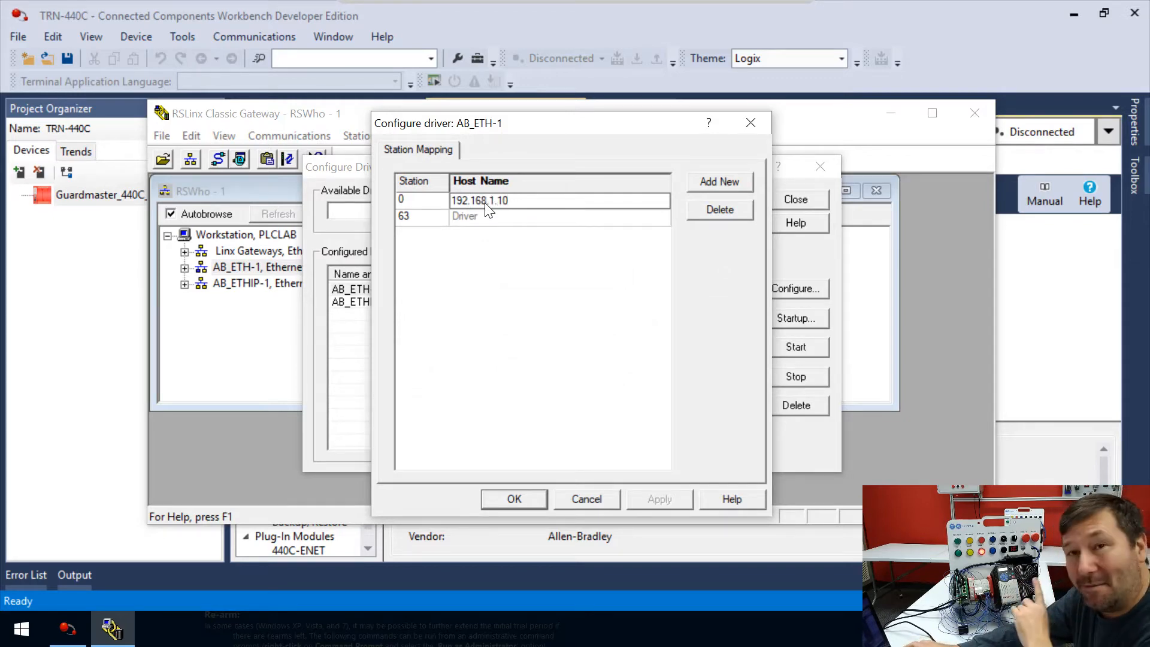
pyautogui.click(513, 201)
pyautogui.write('8')
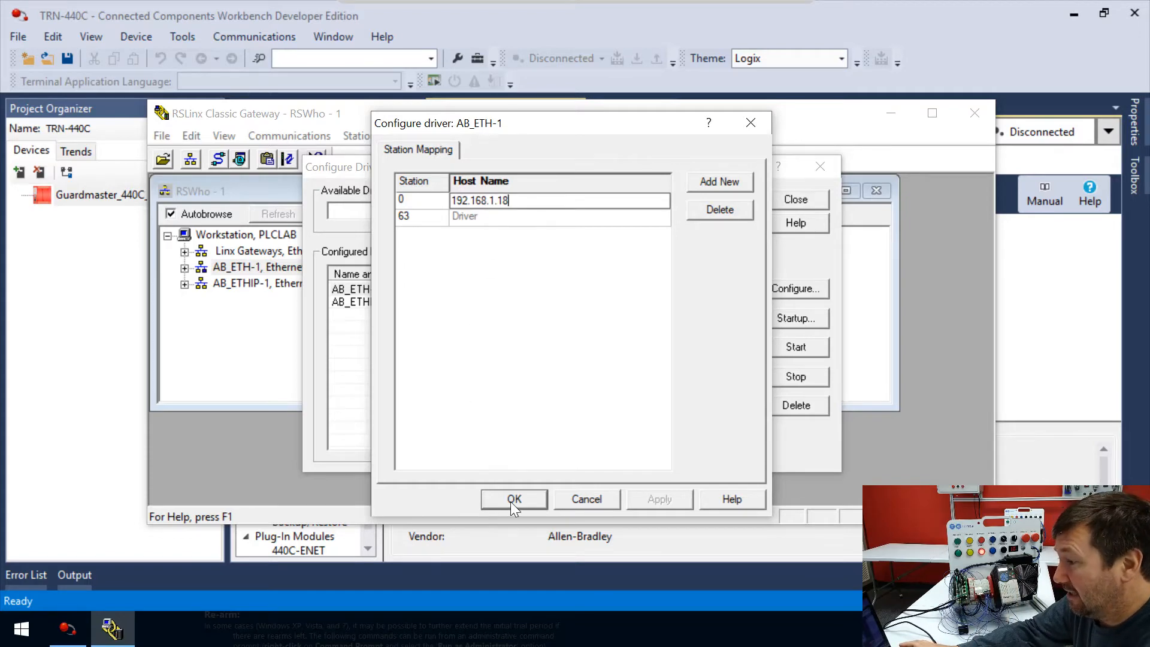
pyautogui.click(514, 499)
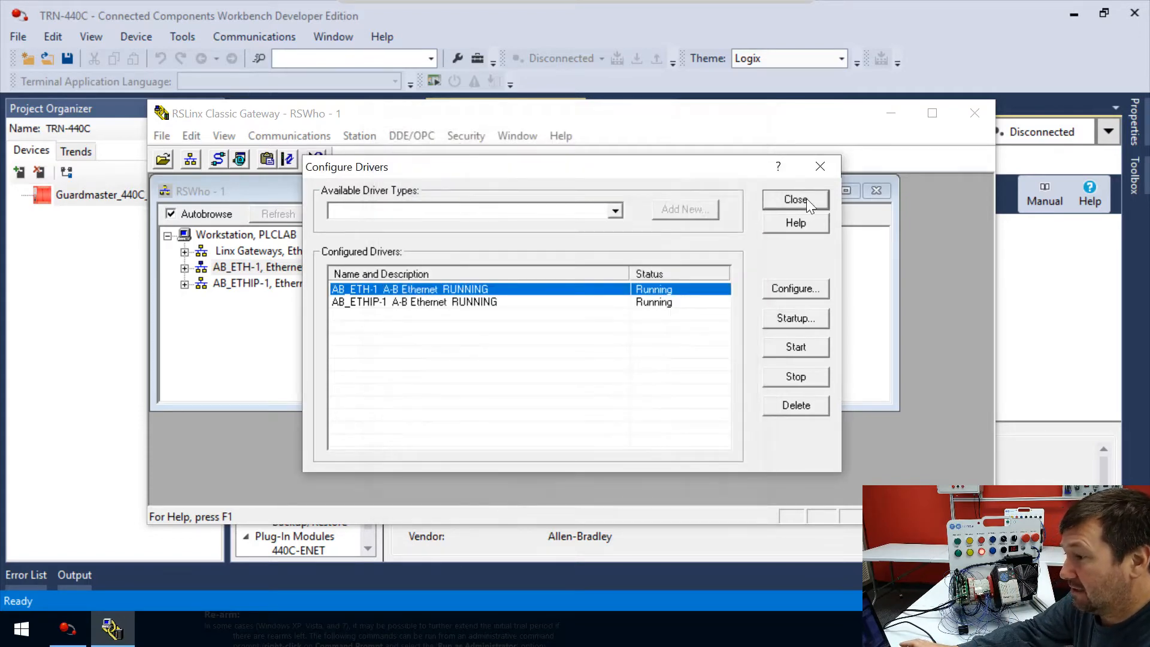
# Browse AB_ETH-1 in RSWho until node 192.168.1.18 is listed as unrecognized device
pyautogui.click(796, 200)
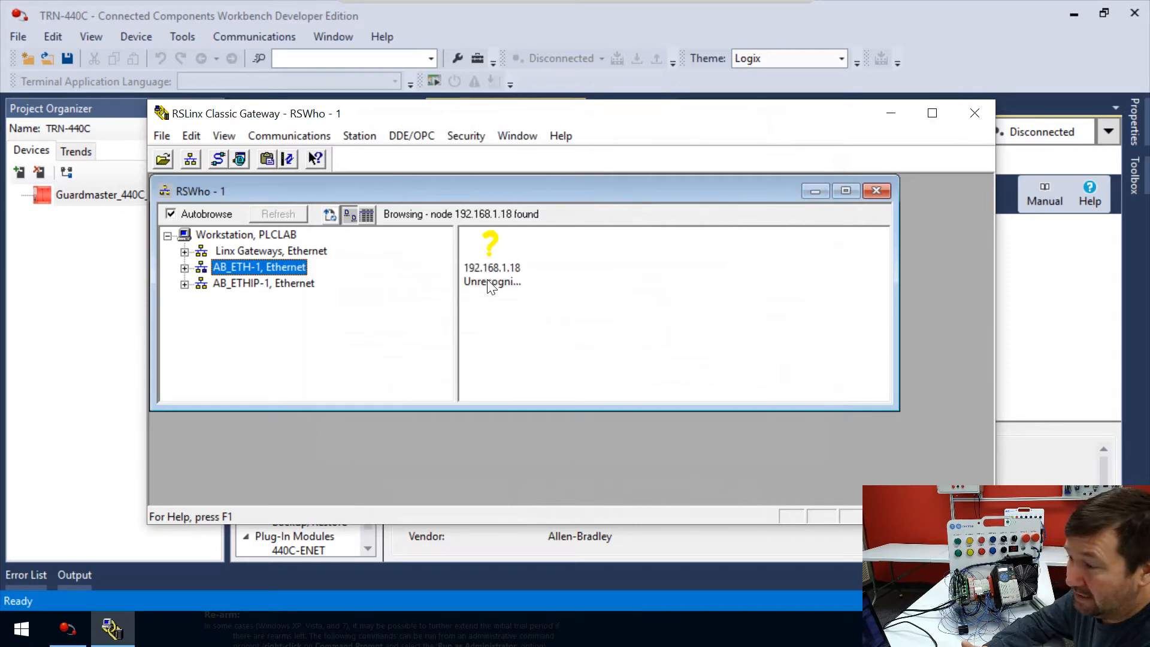
pyautogui.moveTo(513, 290)
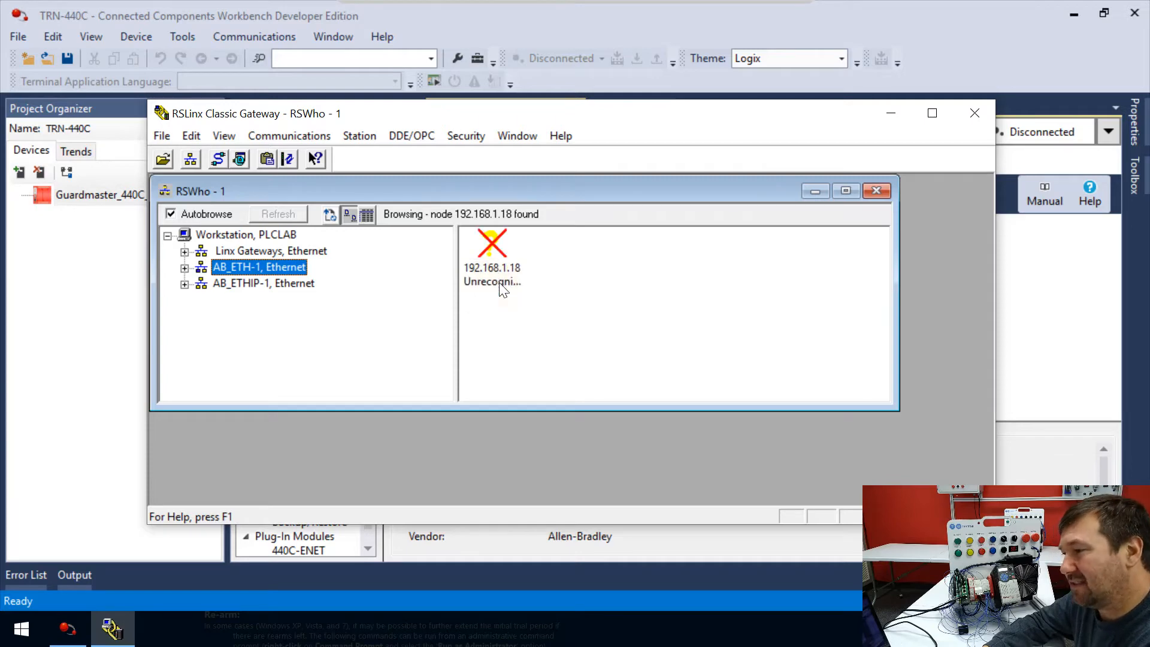
pyautogui.moveTo(522, 297)
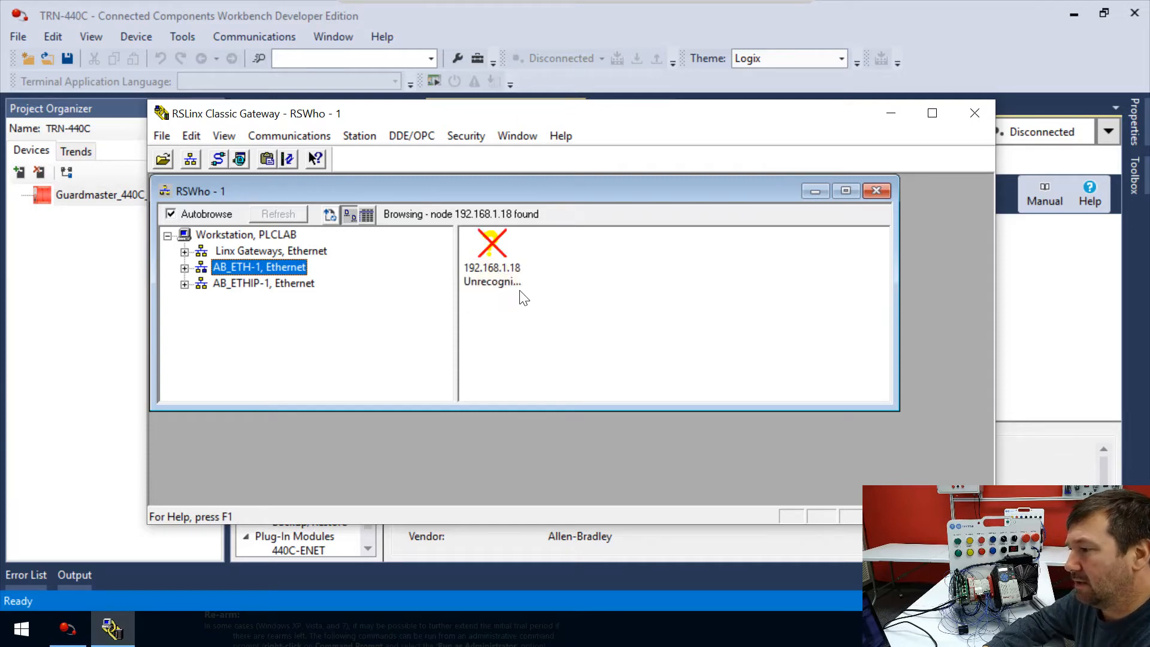
pyautogui.moveTo(589, 317)
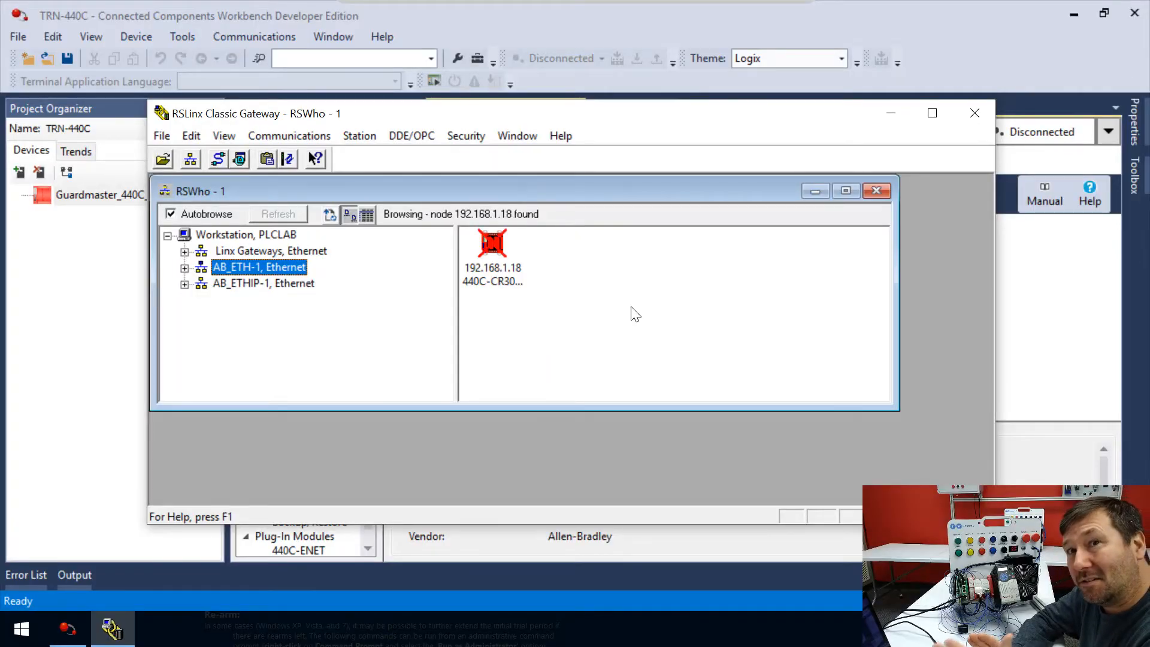
pyautogui.moveTo(476, 234)
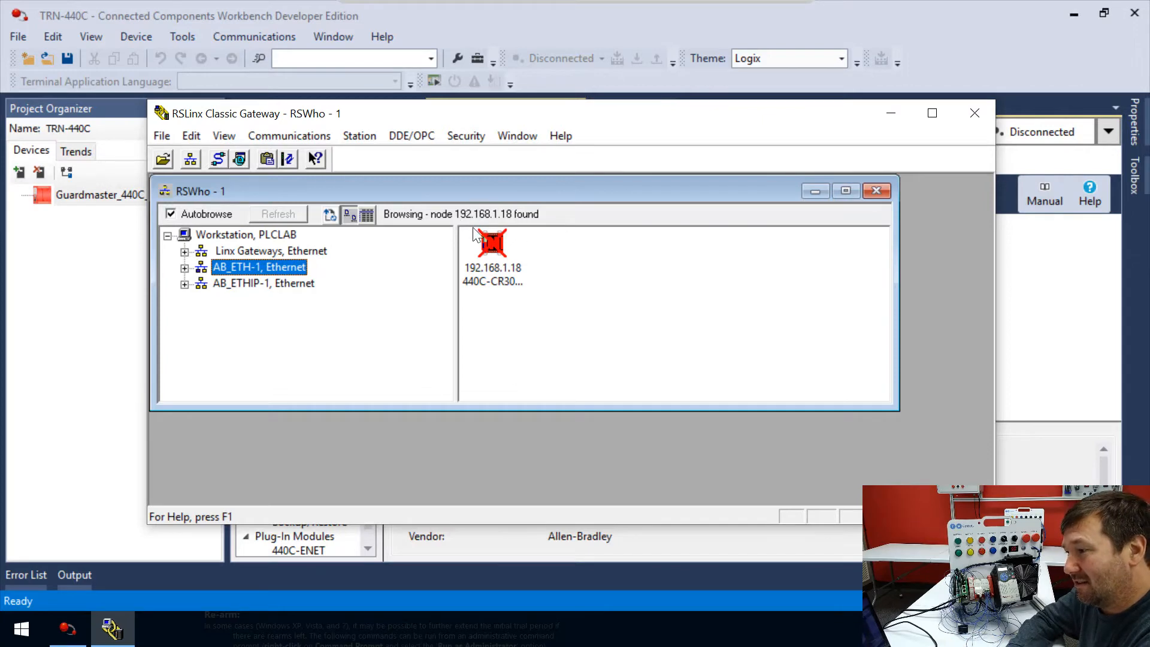
pyautogui.moveTo(482, 241)
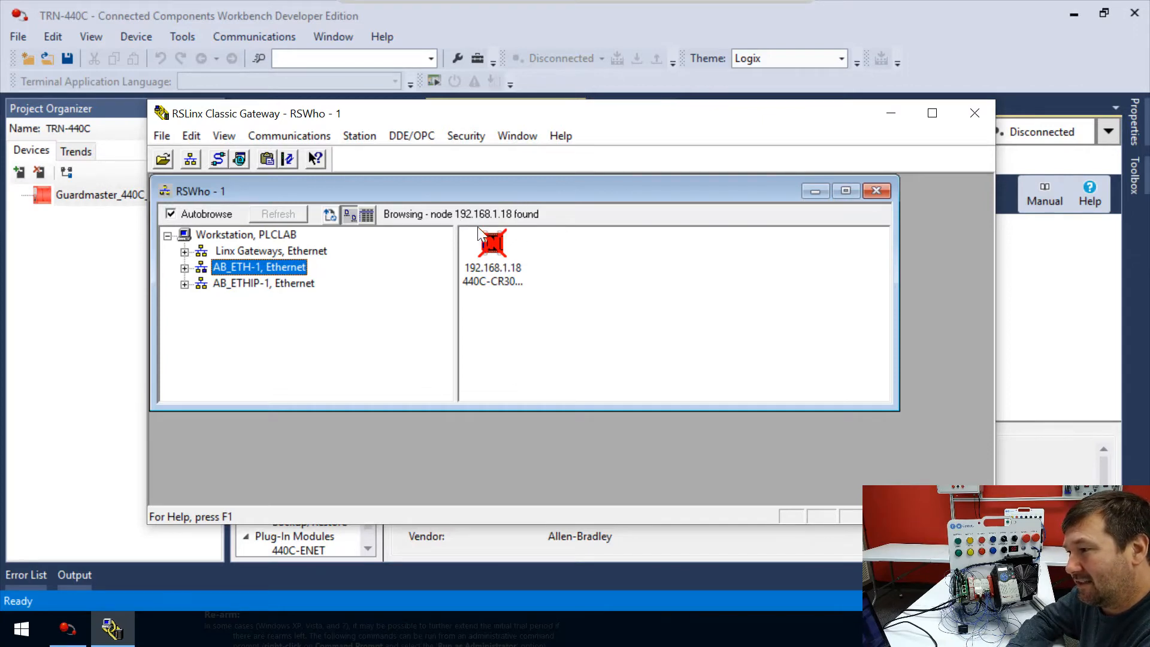
pyautogui.moveTo(422, 260)
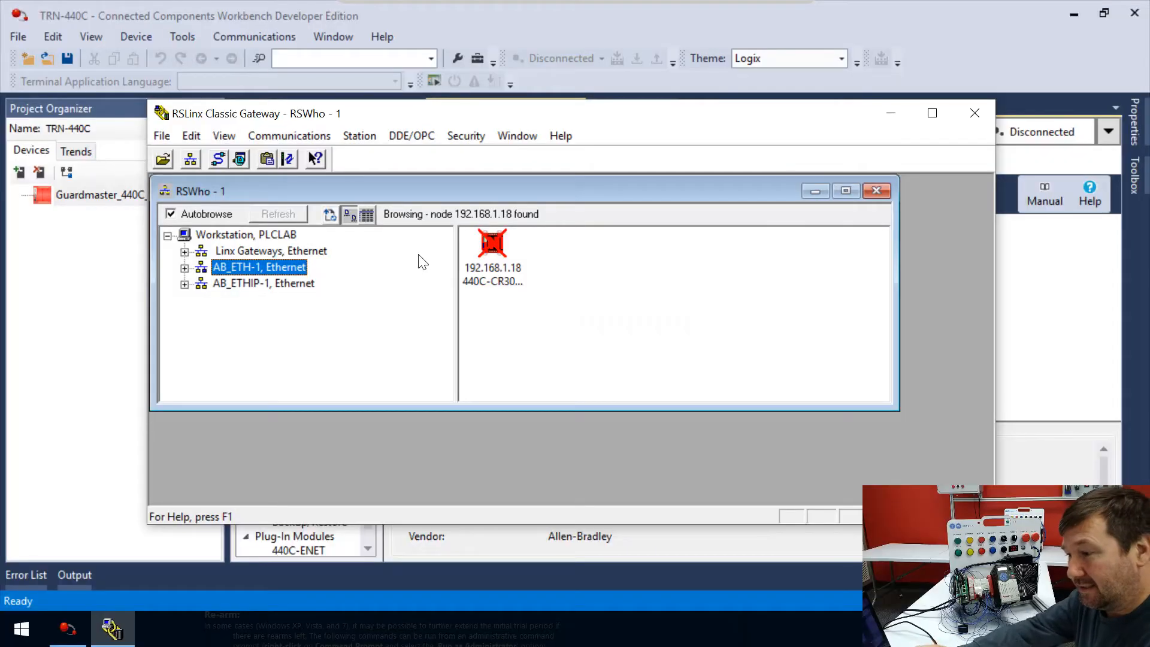
# Ping 192.168.1.18 from Command Prompt, getting two unreachable replies and two timeouts
pyautogui.click(21, 629)
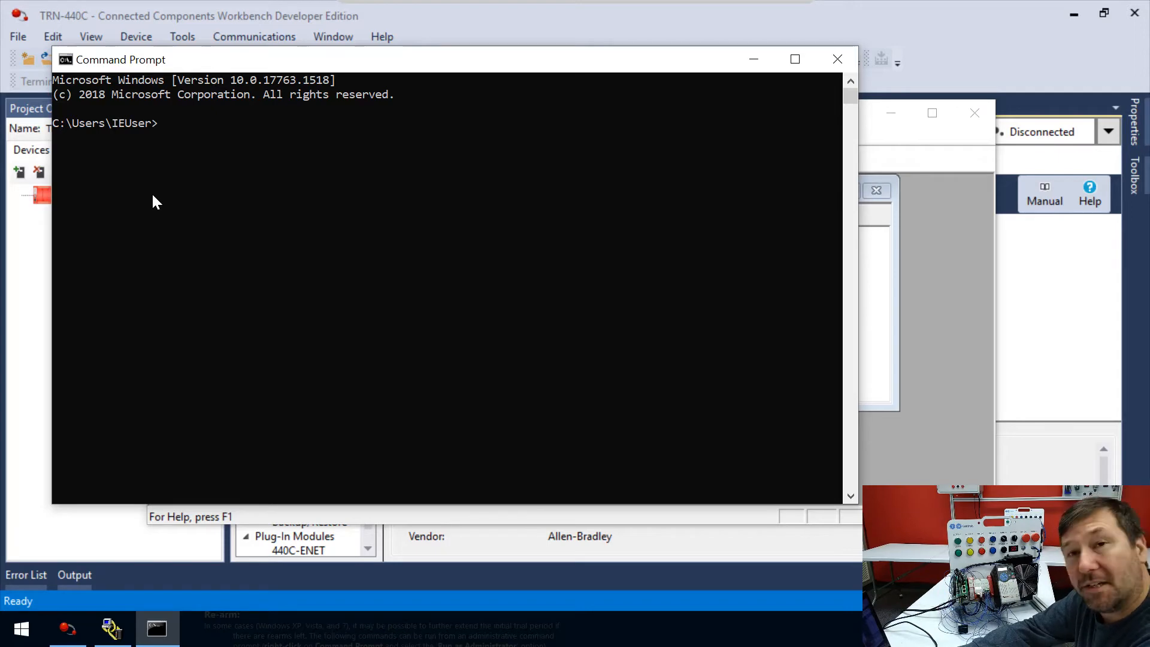
pyautogui.write('pin')
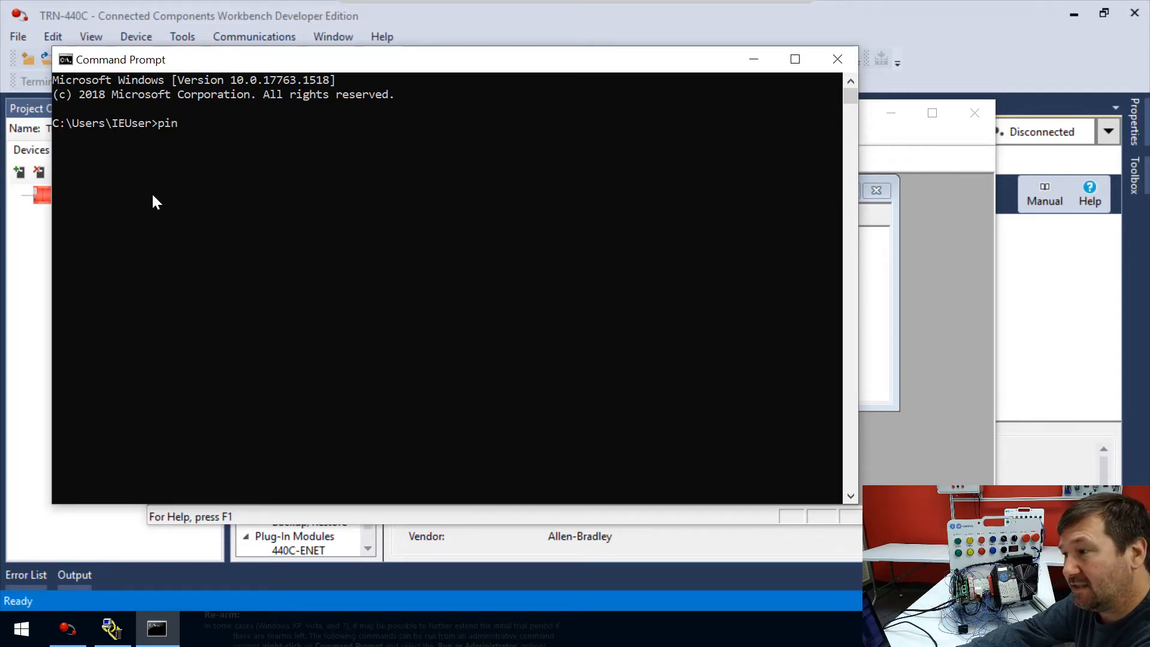
pyautogui.write('g')
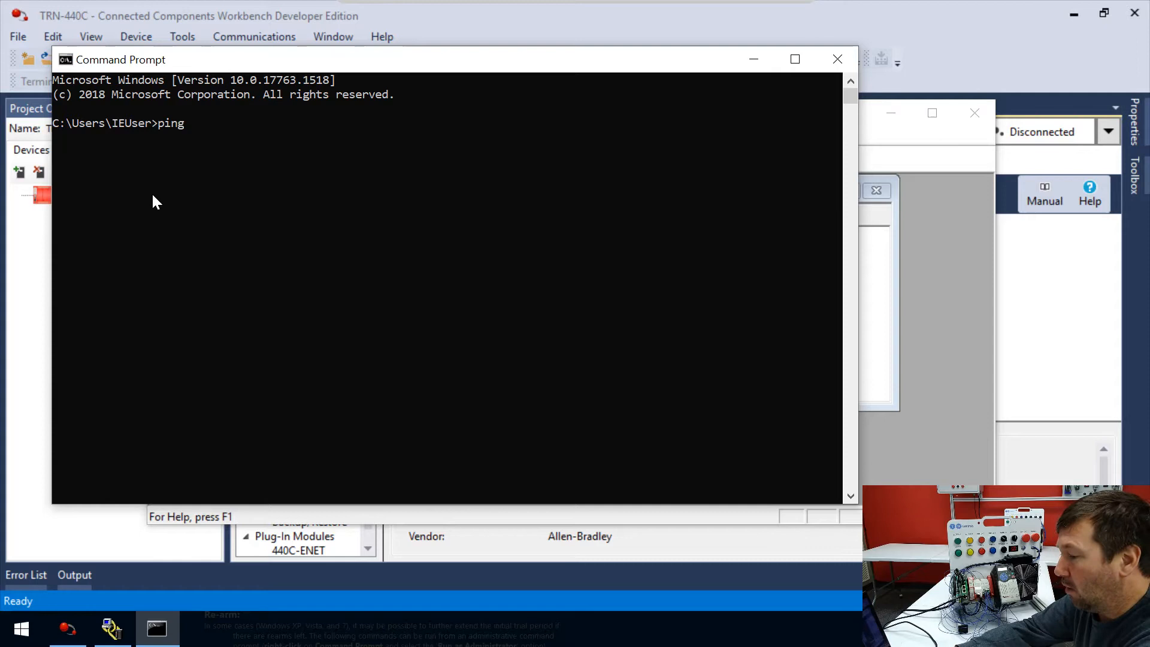
pyautogui.write('192.16')
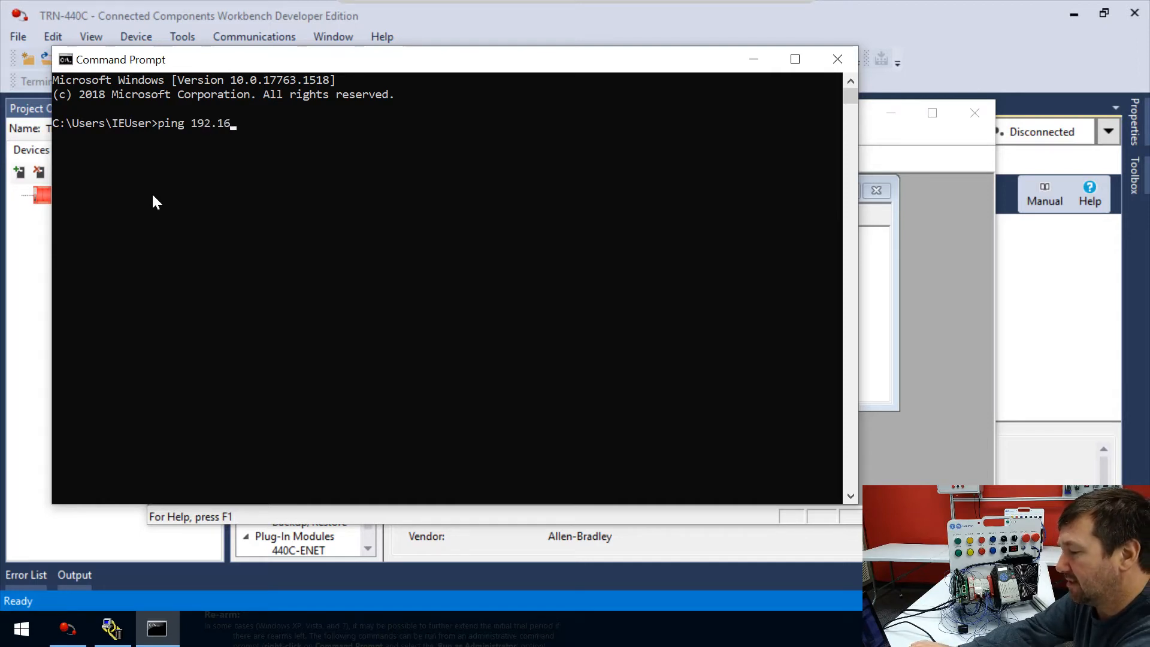
pyautogui.write('8.1.')
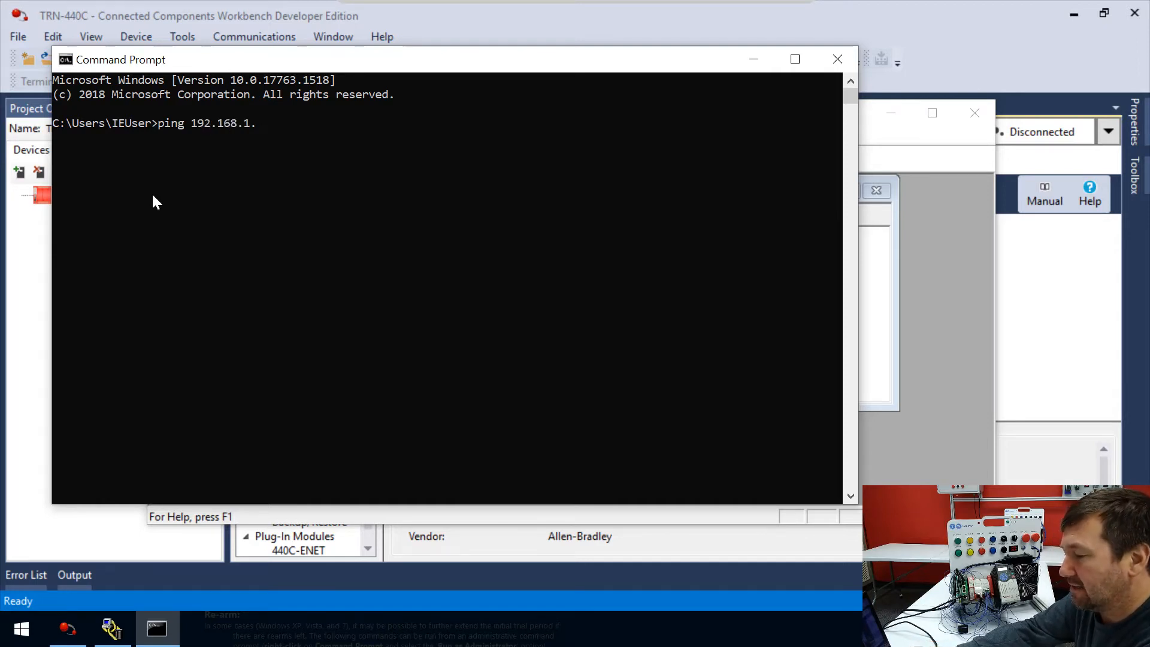
pyautogui.write('10')
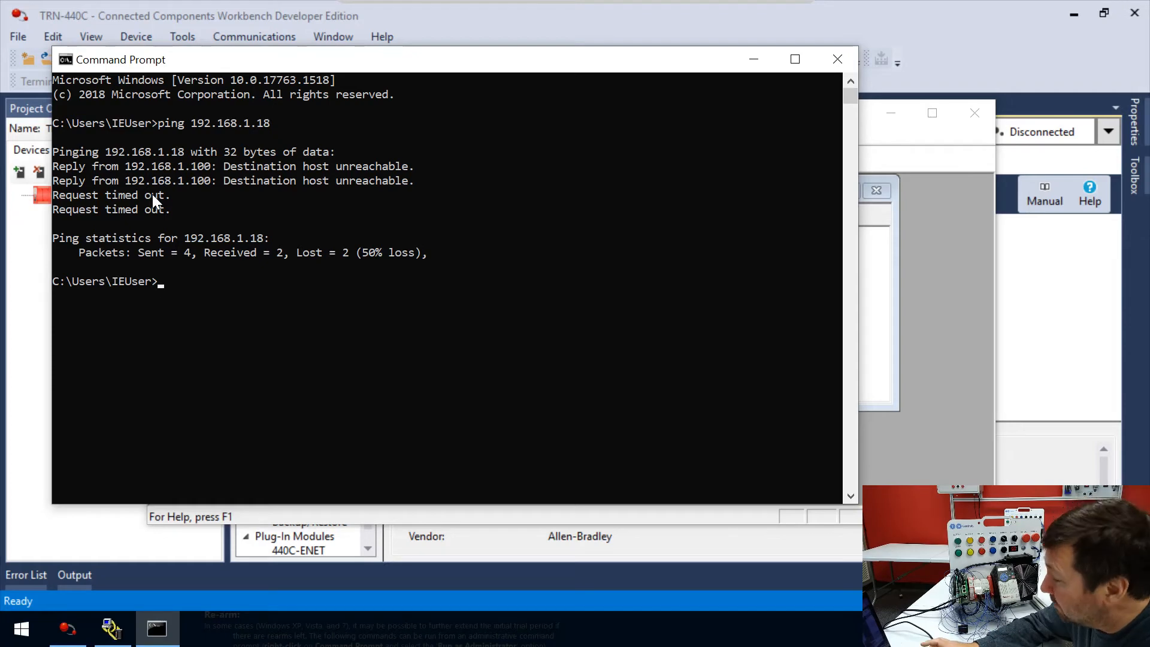
# Rerun ping 192.168.1.18, now receiving four replies with 0% loss
pyautogui.write('ping 192.168.1.18')
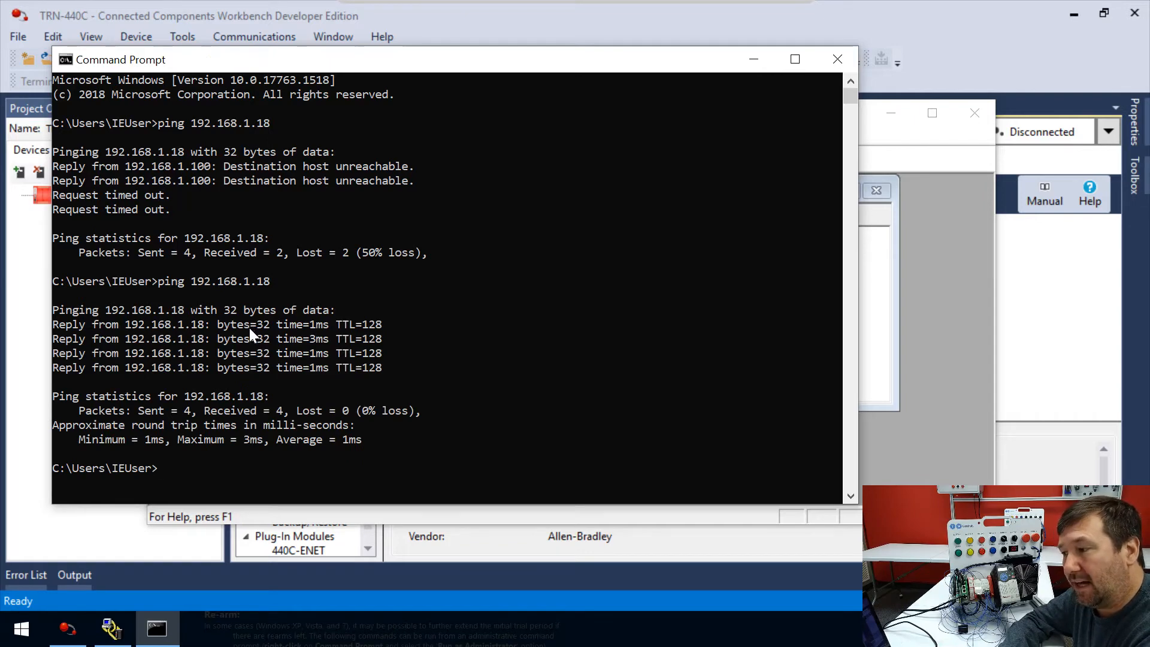
pyautogui.moveTo(322, 328)
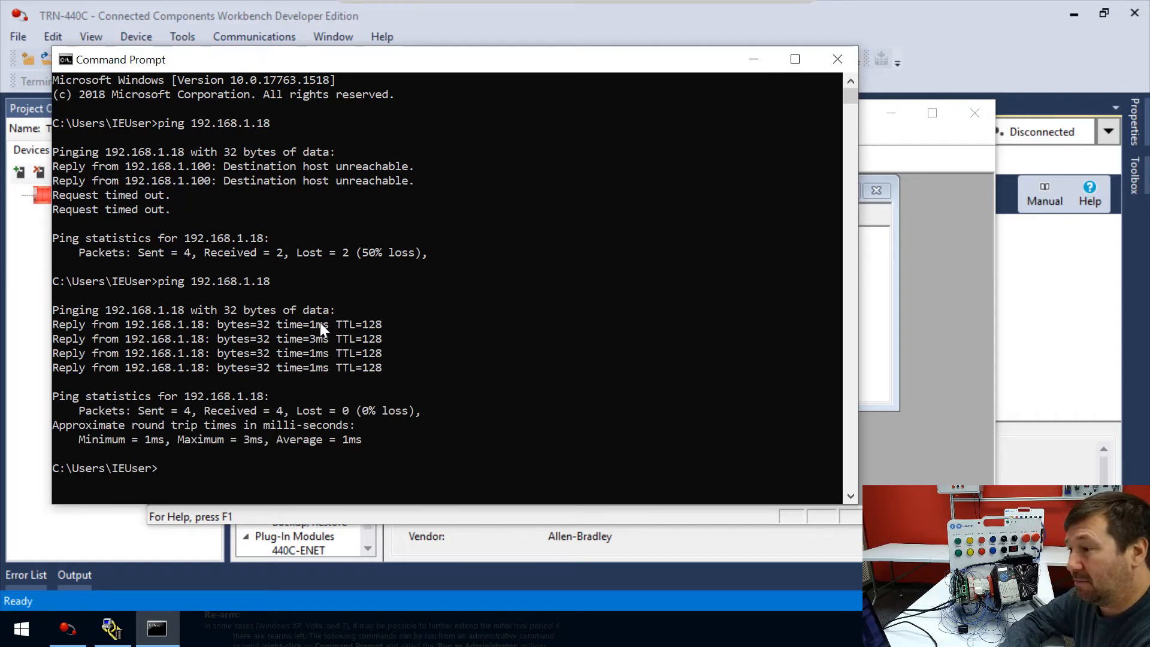
pyautogui.moveTo(376, 336)
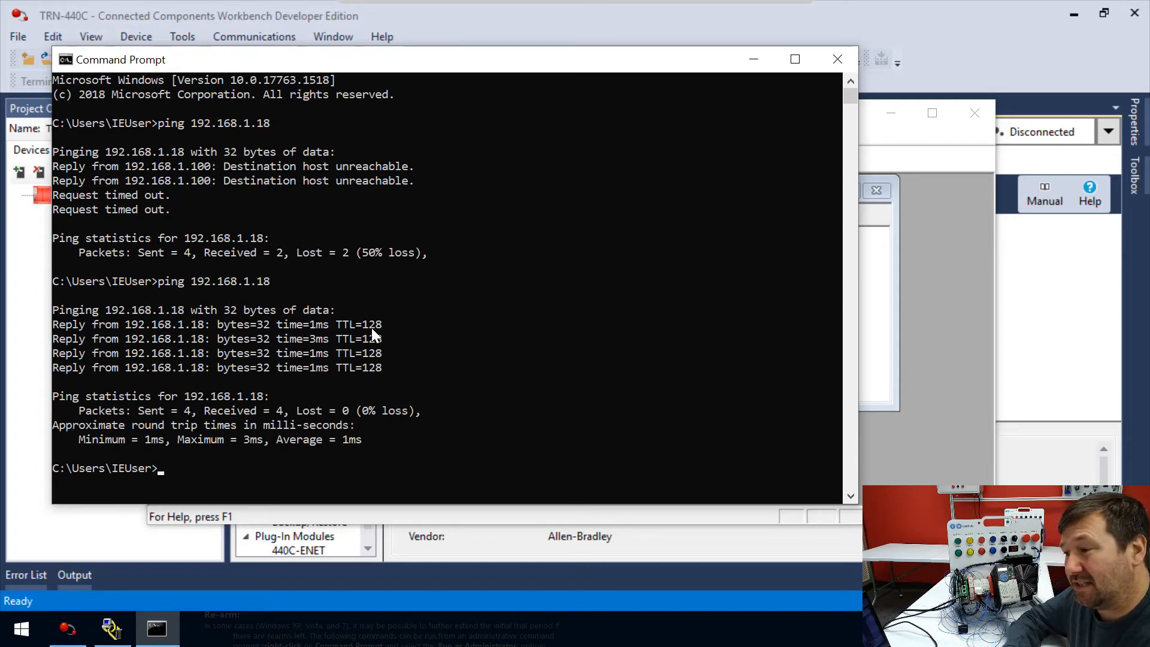
pyautogui.moveTo(175, 208)
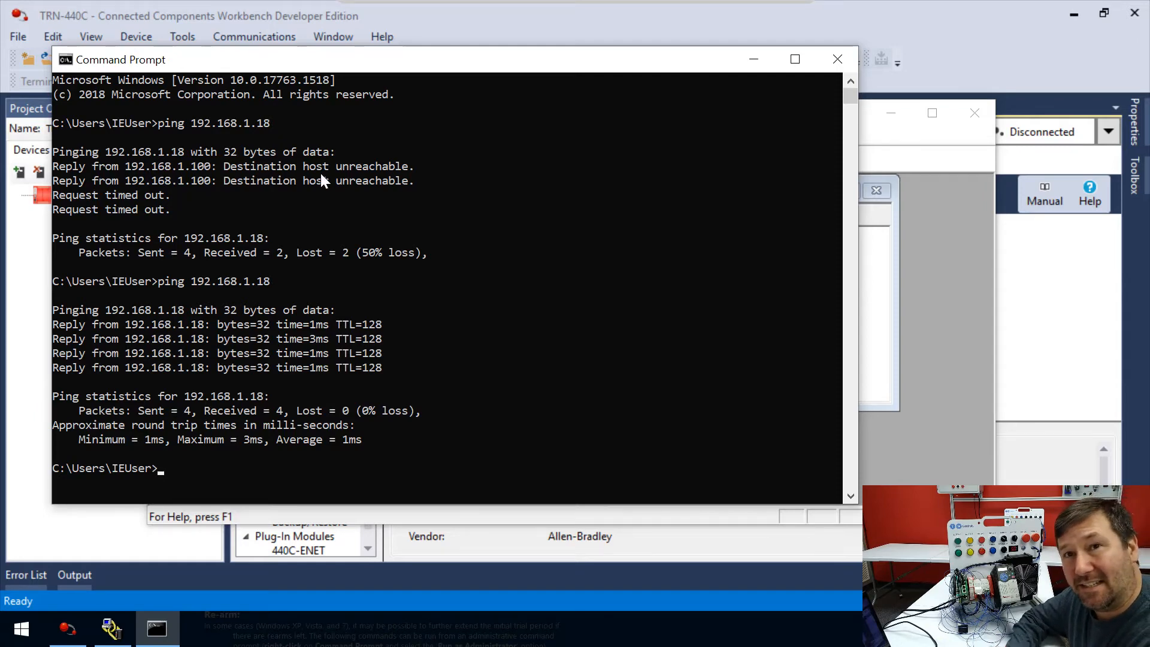
pyautogui.moveTo(184, 207)
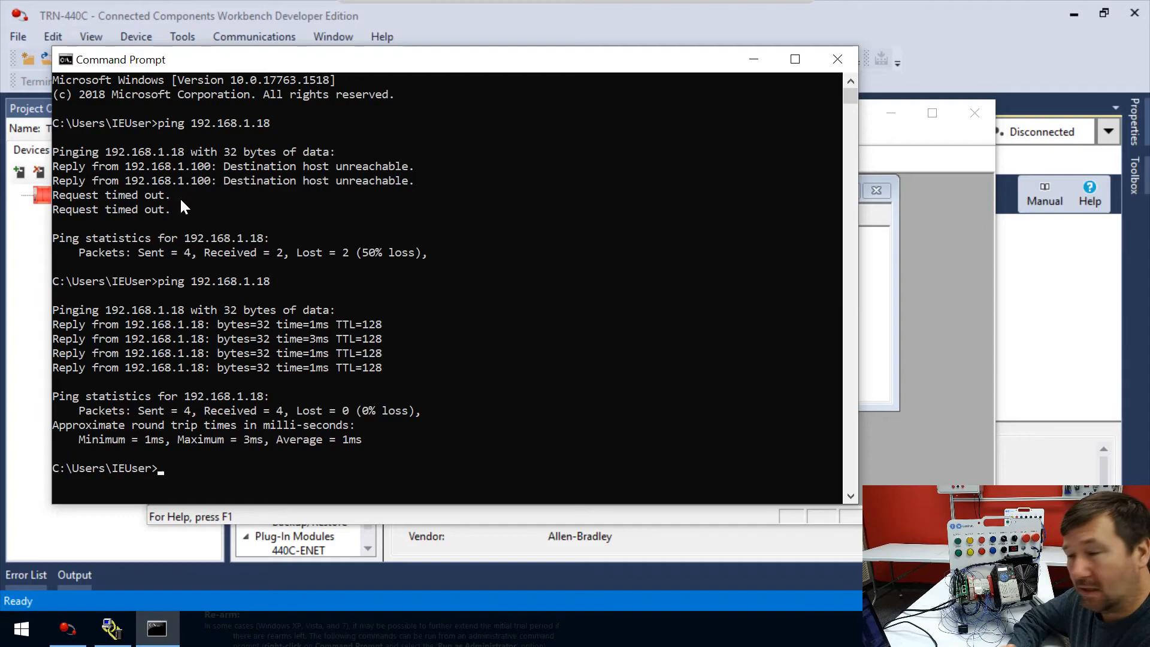
pyautogui.moveTo(84, 198)
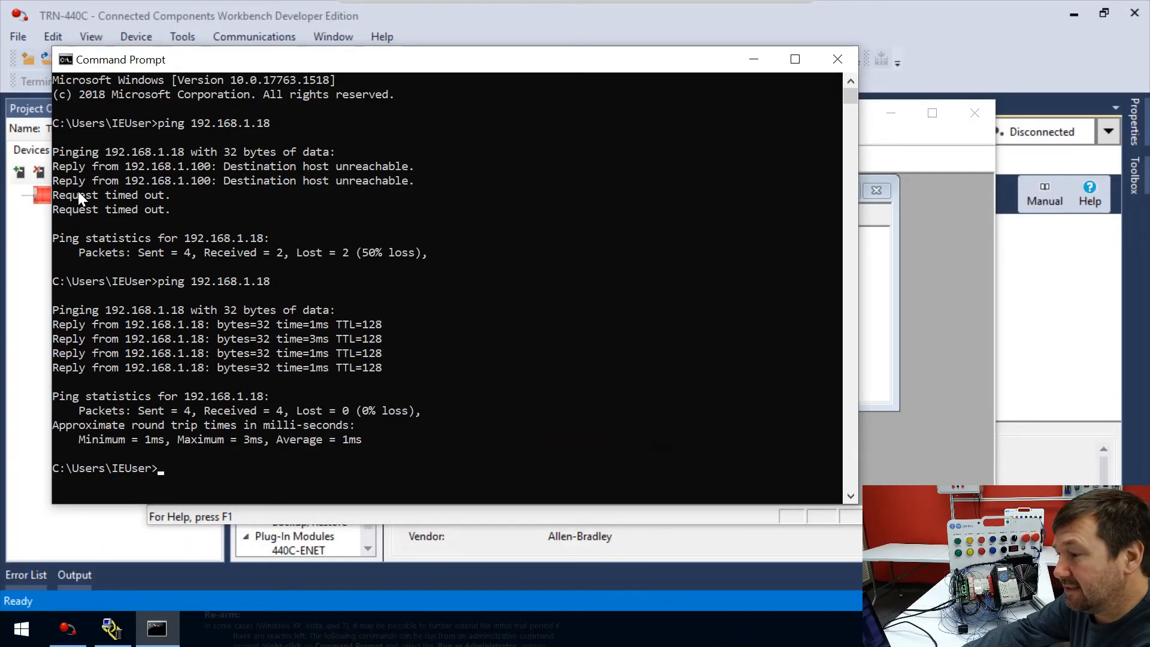
# Run ipconfig to show IPv4 192.168.1.100, mask 255.255.255.0, gateway 192.168.1.1
pyautogui.write('ipconf')
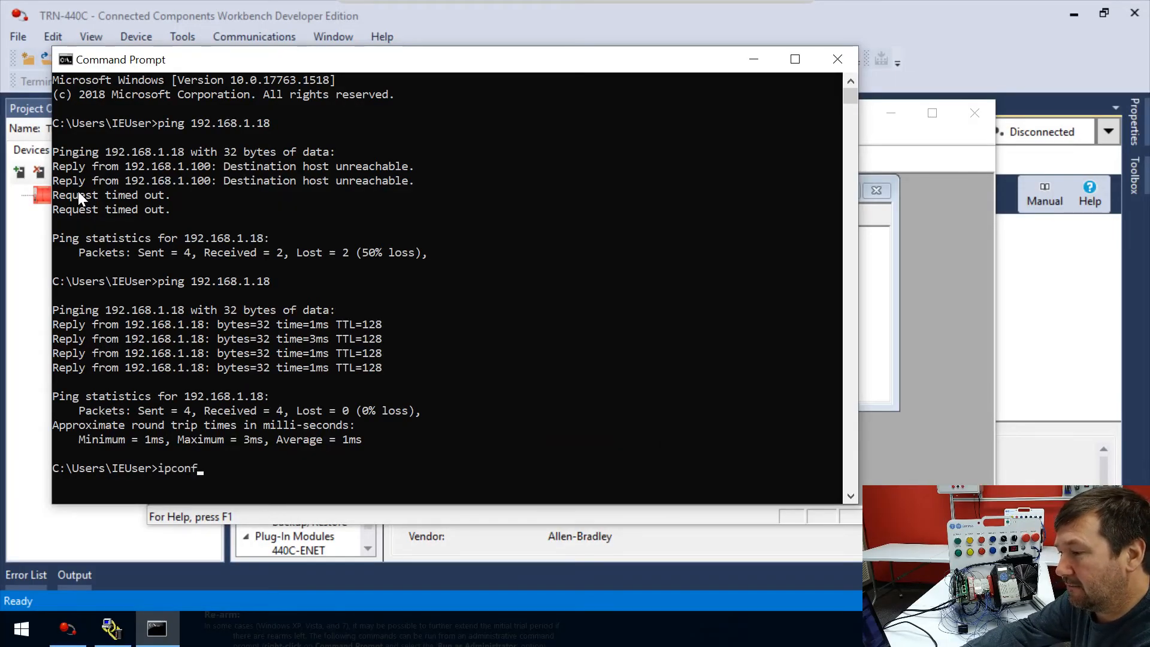
pyautogui.press('Enter')
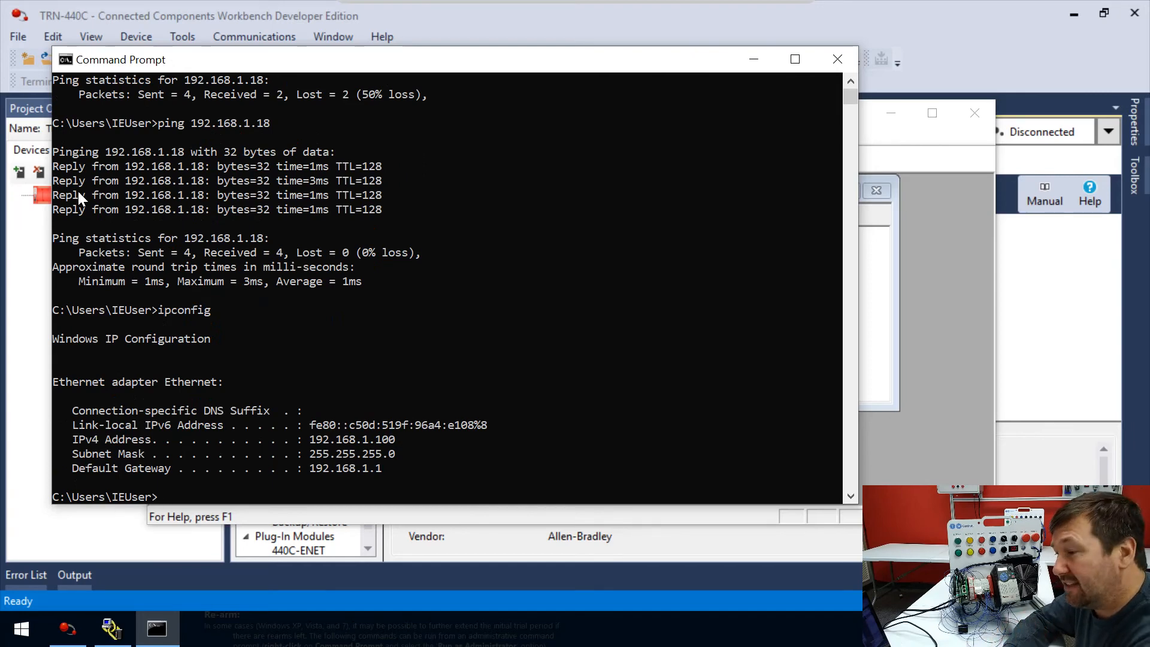
pyautogui.moveTo(308, 418)
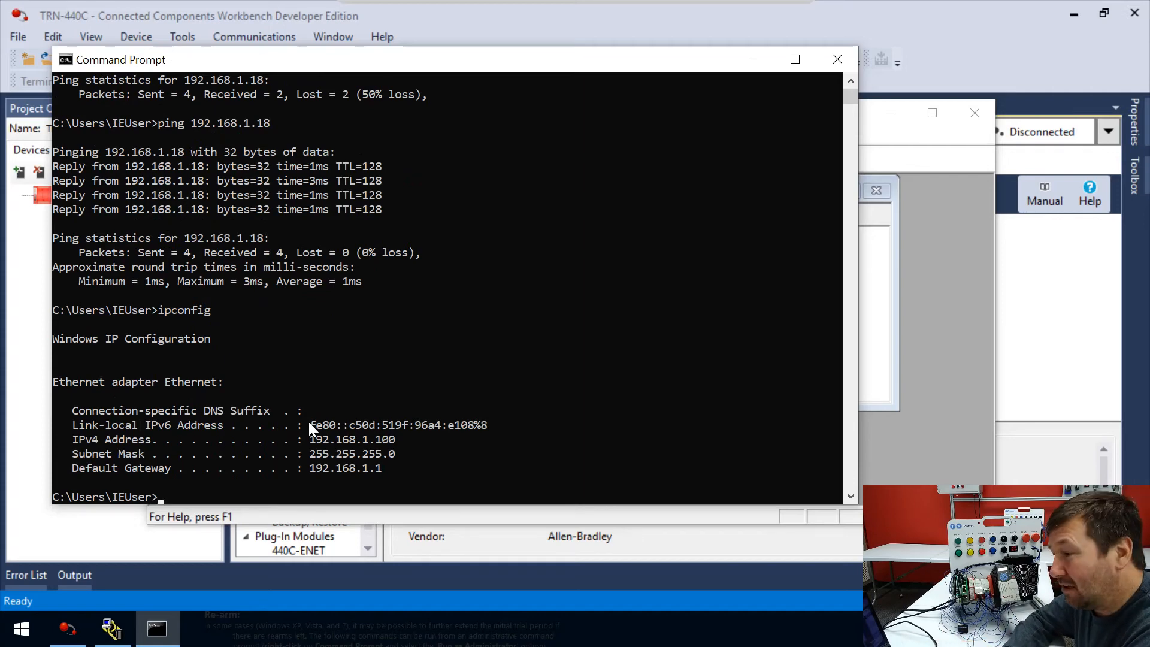
pyautogui.moveTo(316, 450)
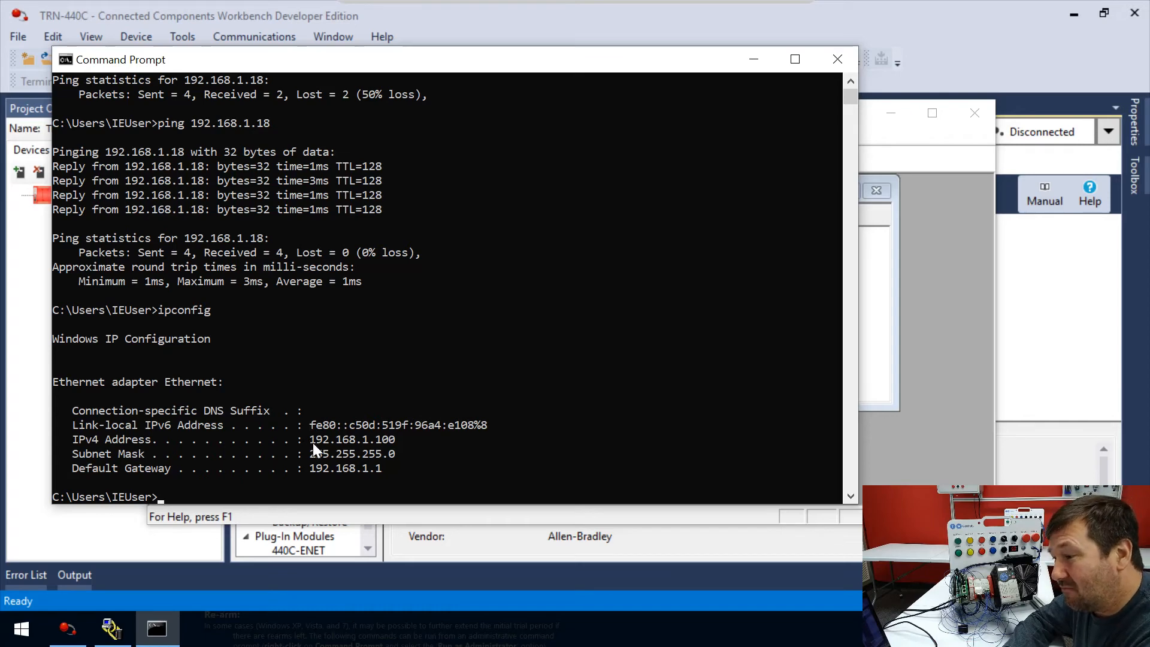
pyautogui.moveTo(329, 446)
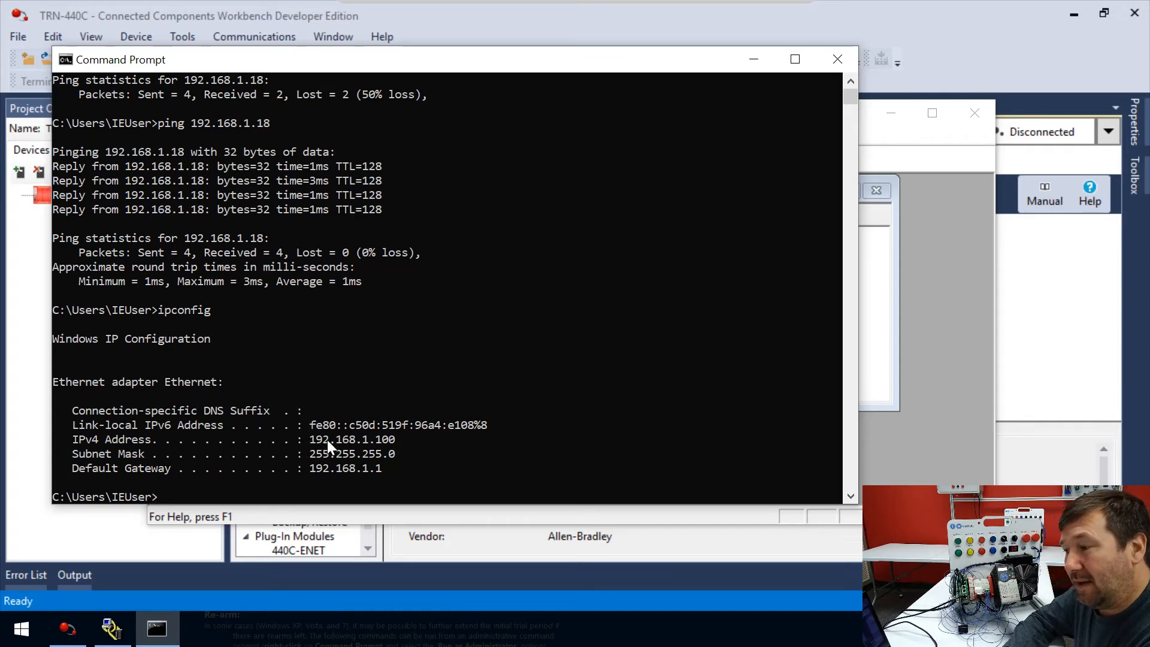
pyautogui.moveTo(355, 439)
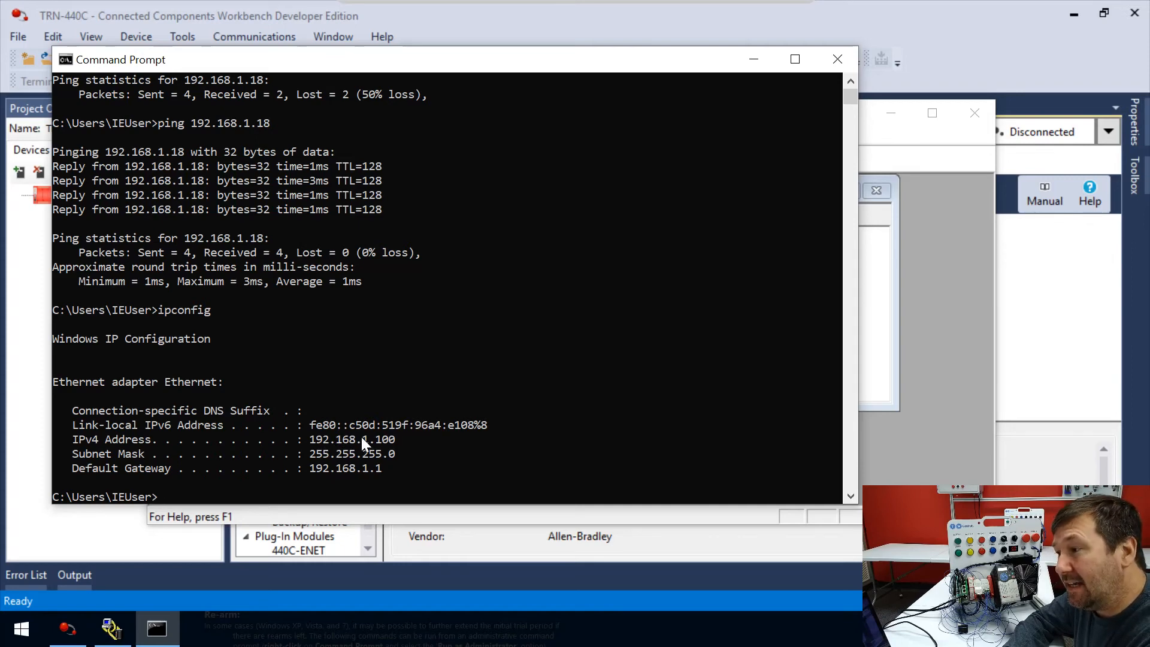
pyautogui.moveTo(216, 131)
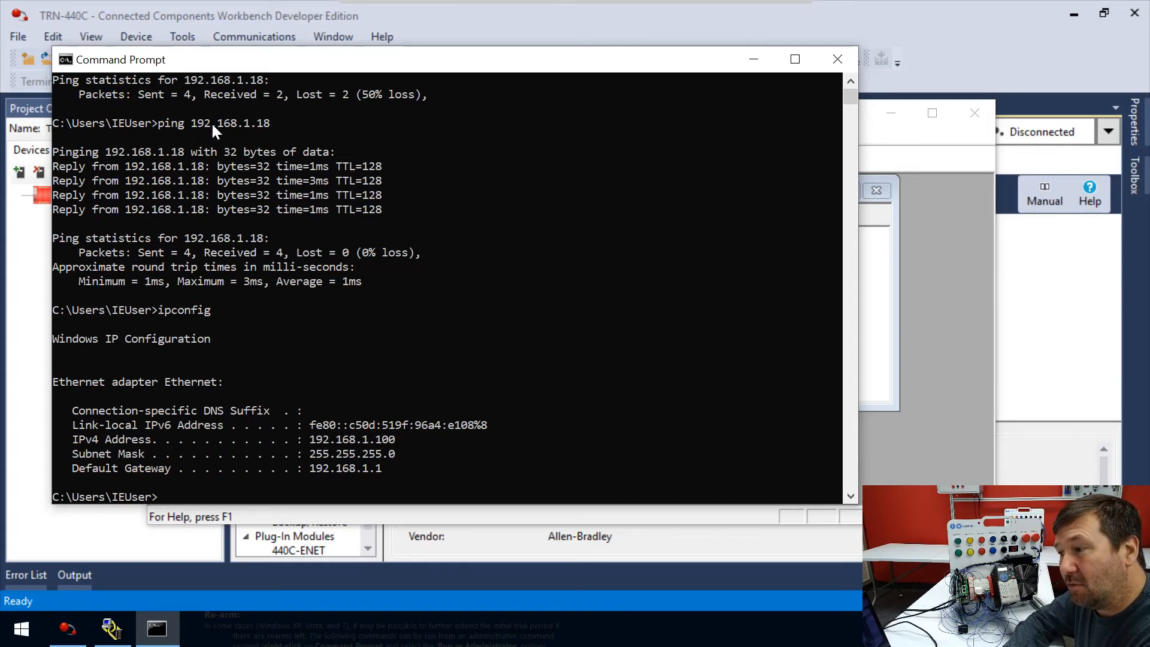
pyautogui.moveTo(250, 131)
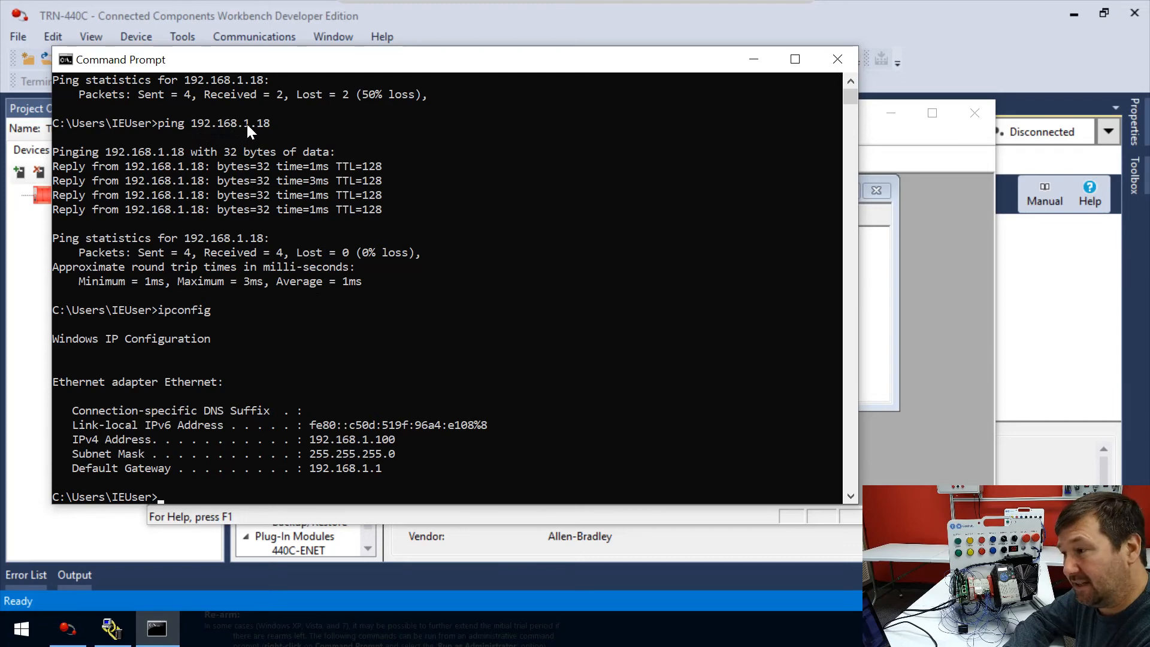
pyautogui.moveTo(393, 440)
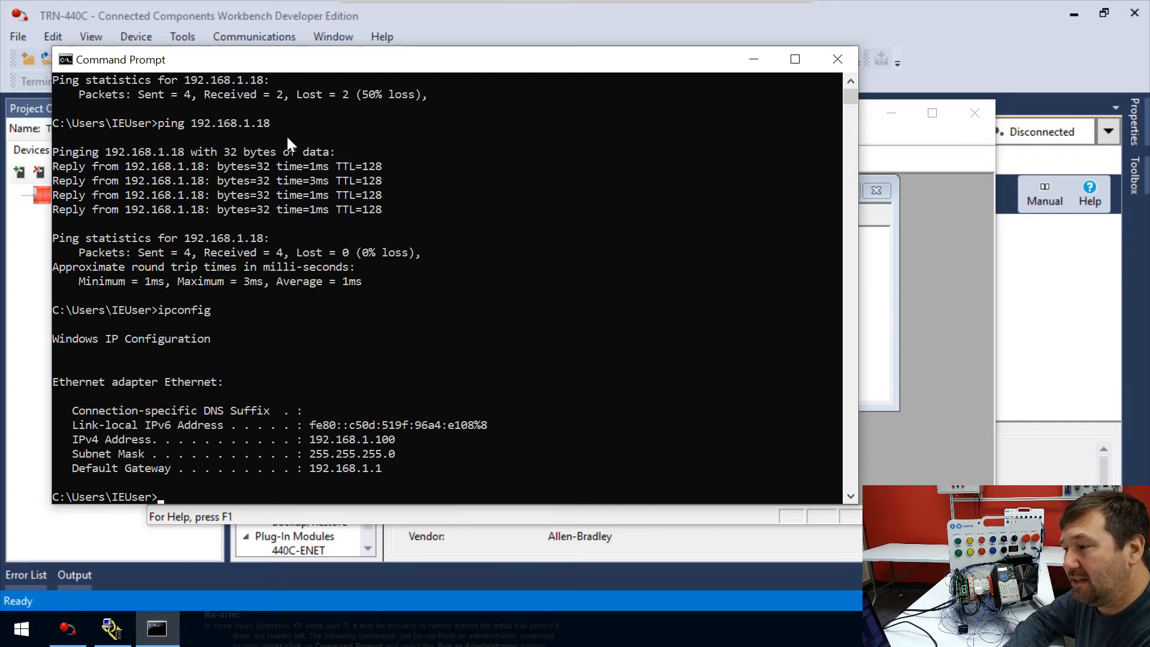
pyautogui.moveTo(389, 452)
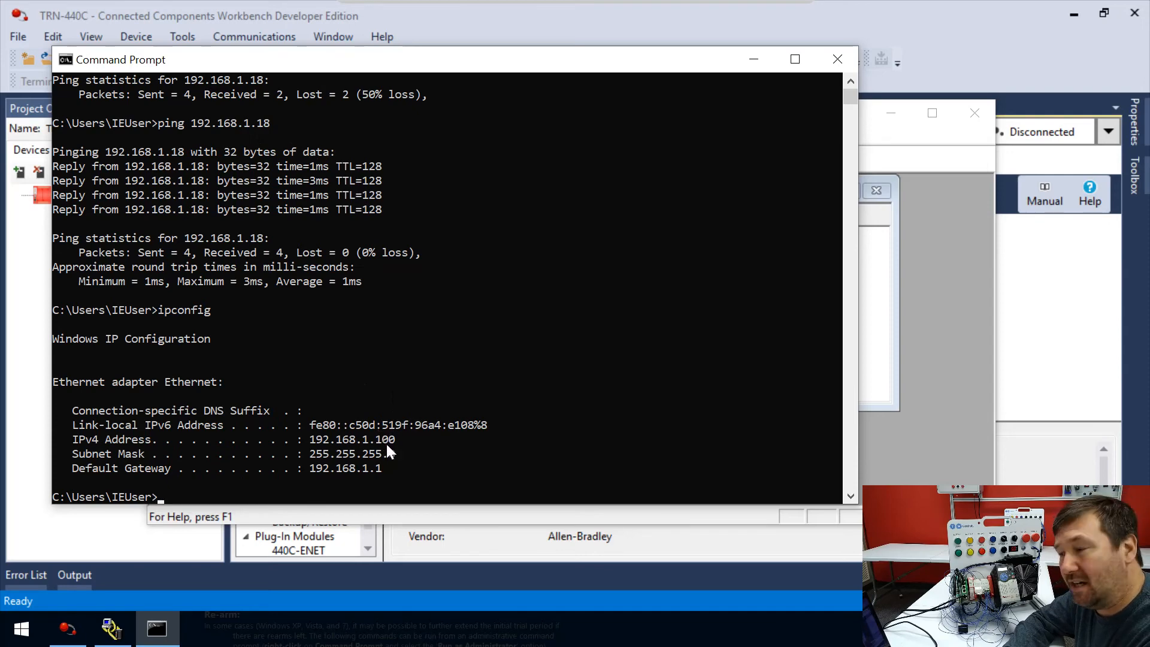